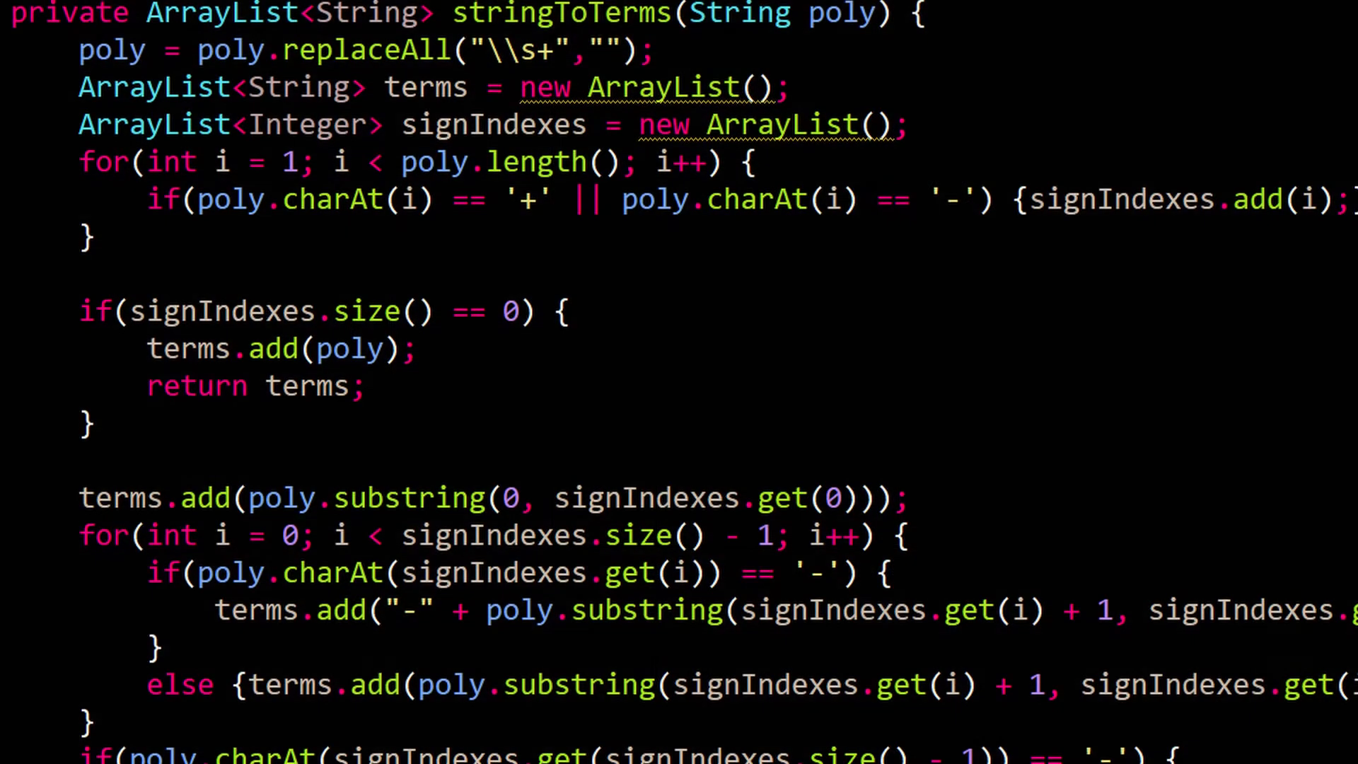
Step: Expand Calculus > src > default package in Package Explorer and bring up Polynomial.java
scroll(down, 3)
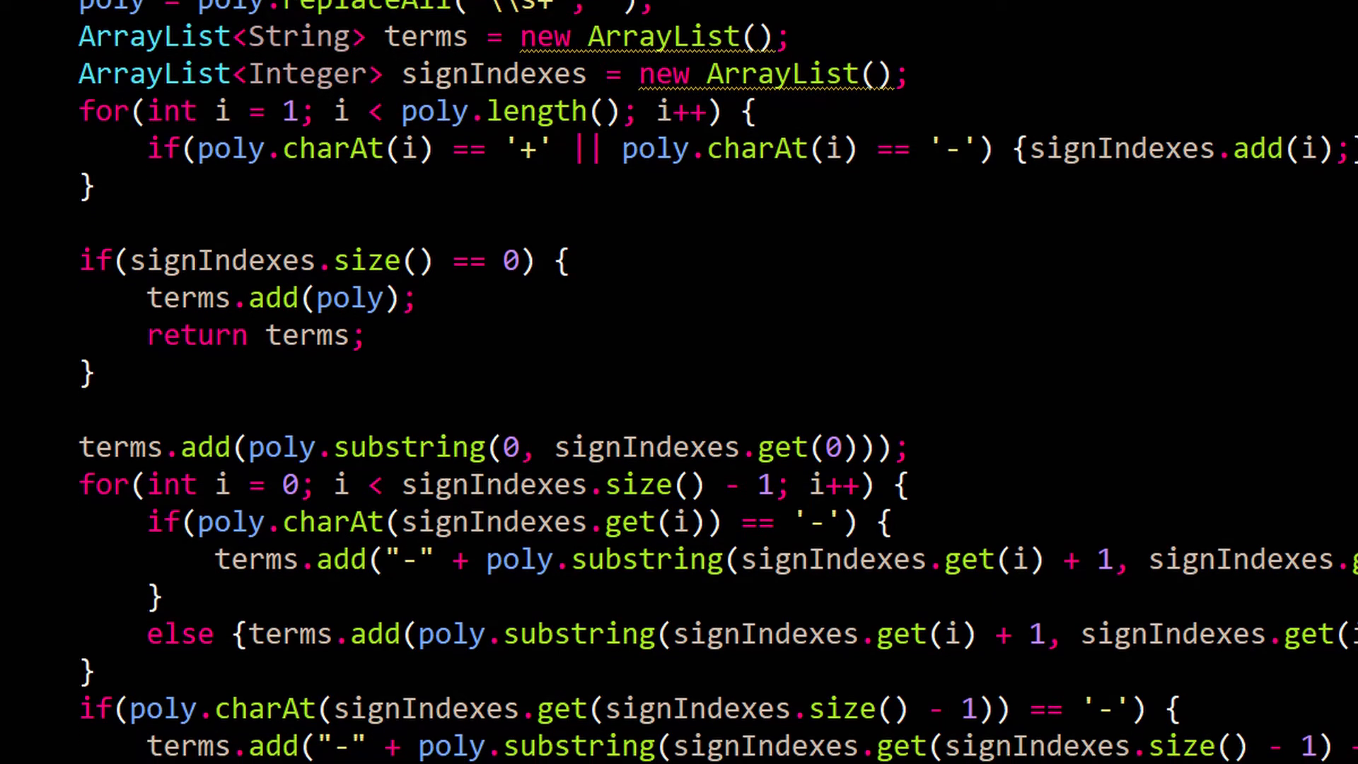
scroll(down, 3)
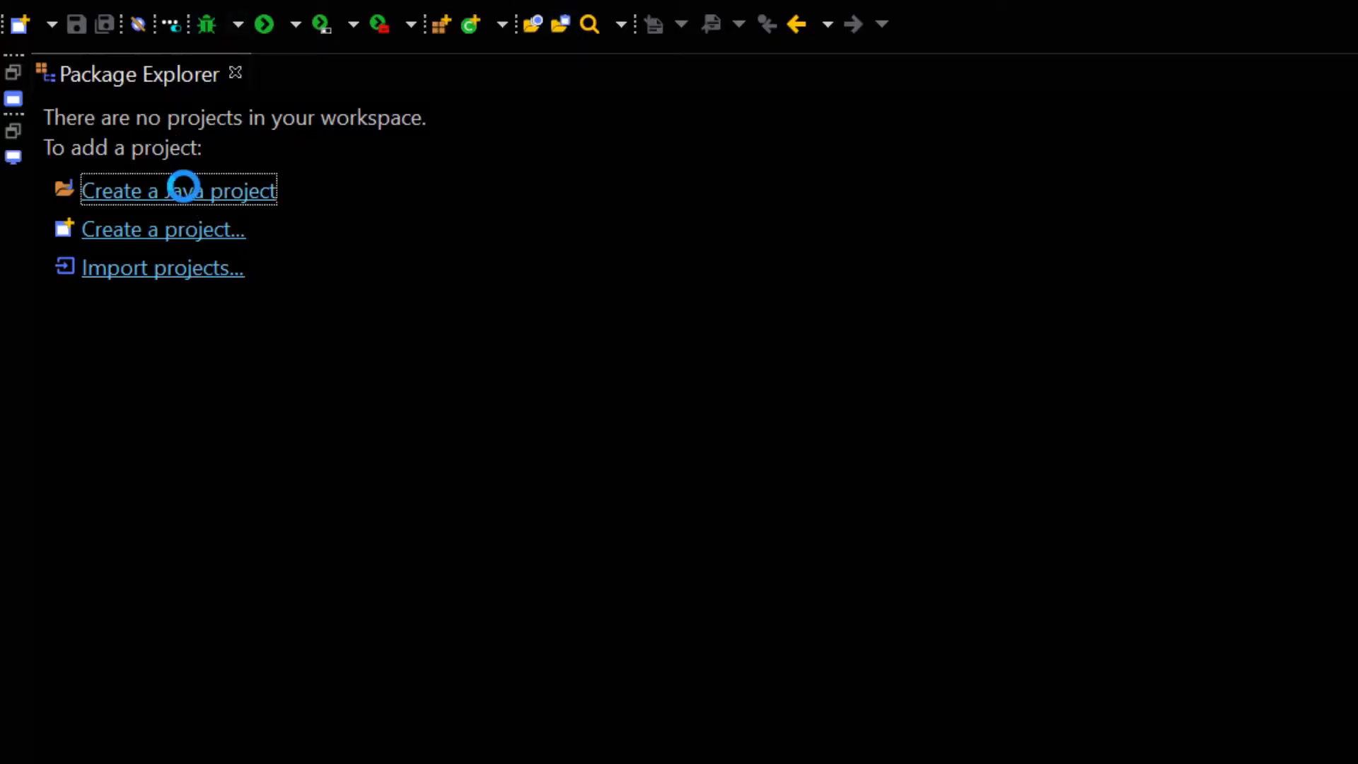
click(179, 191)
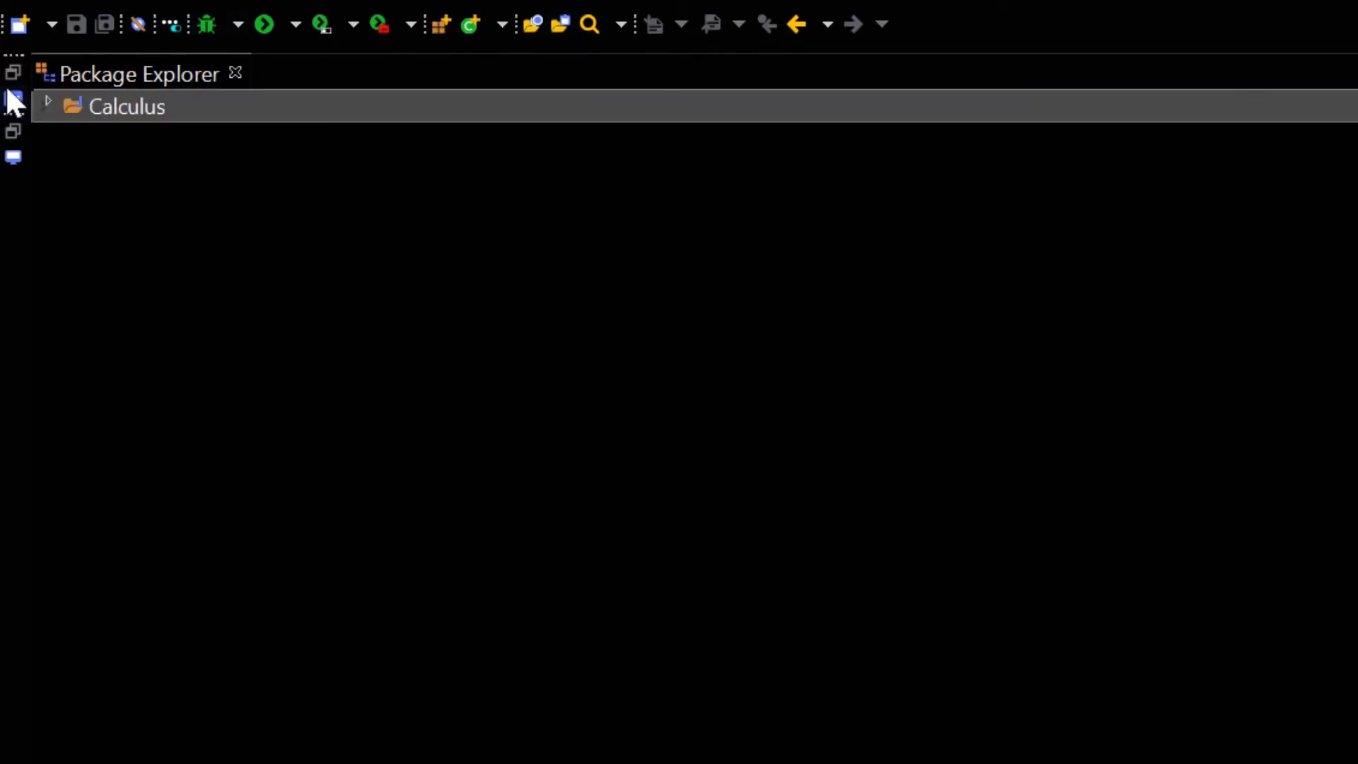
mouse_move(69, 143)
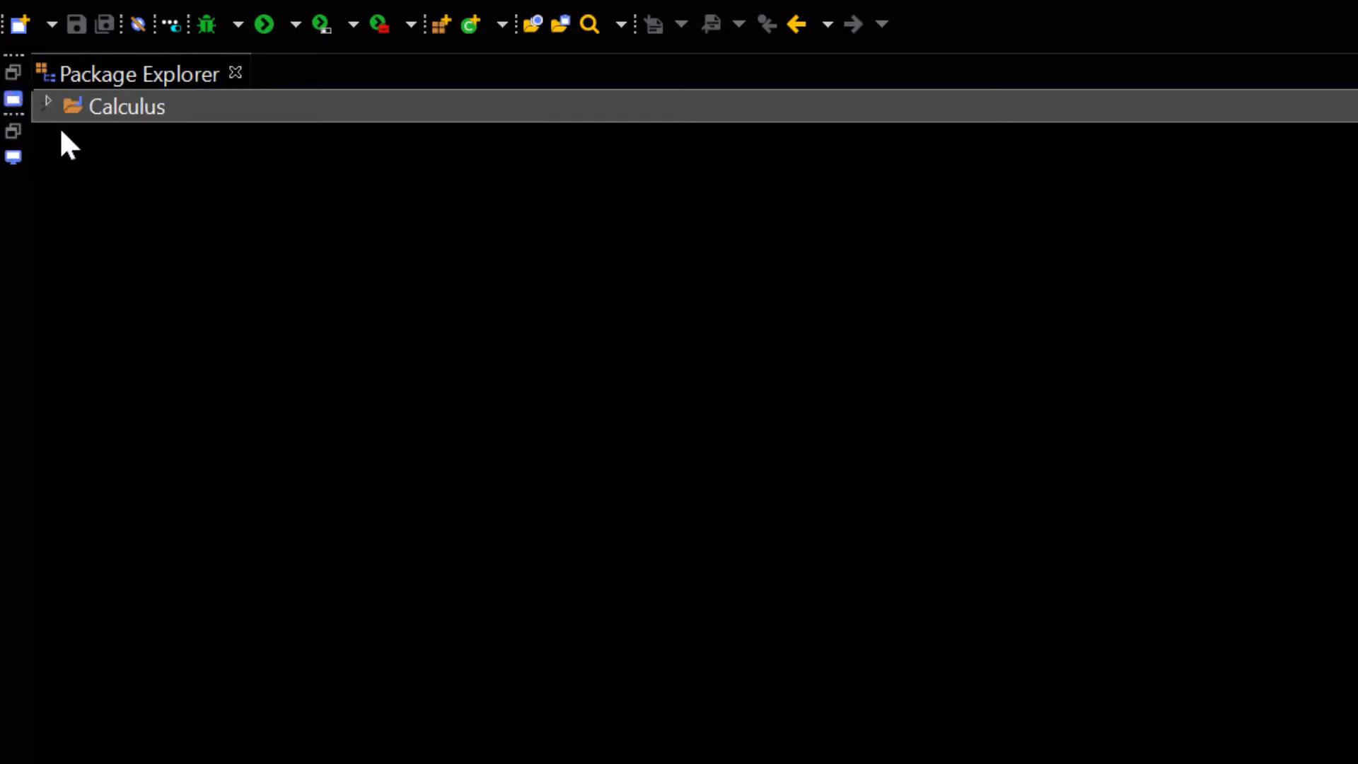
click(48, 106)
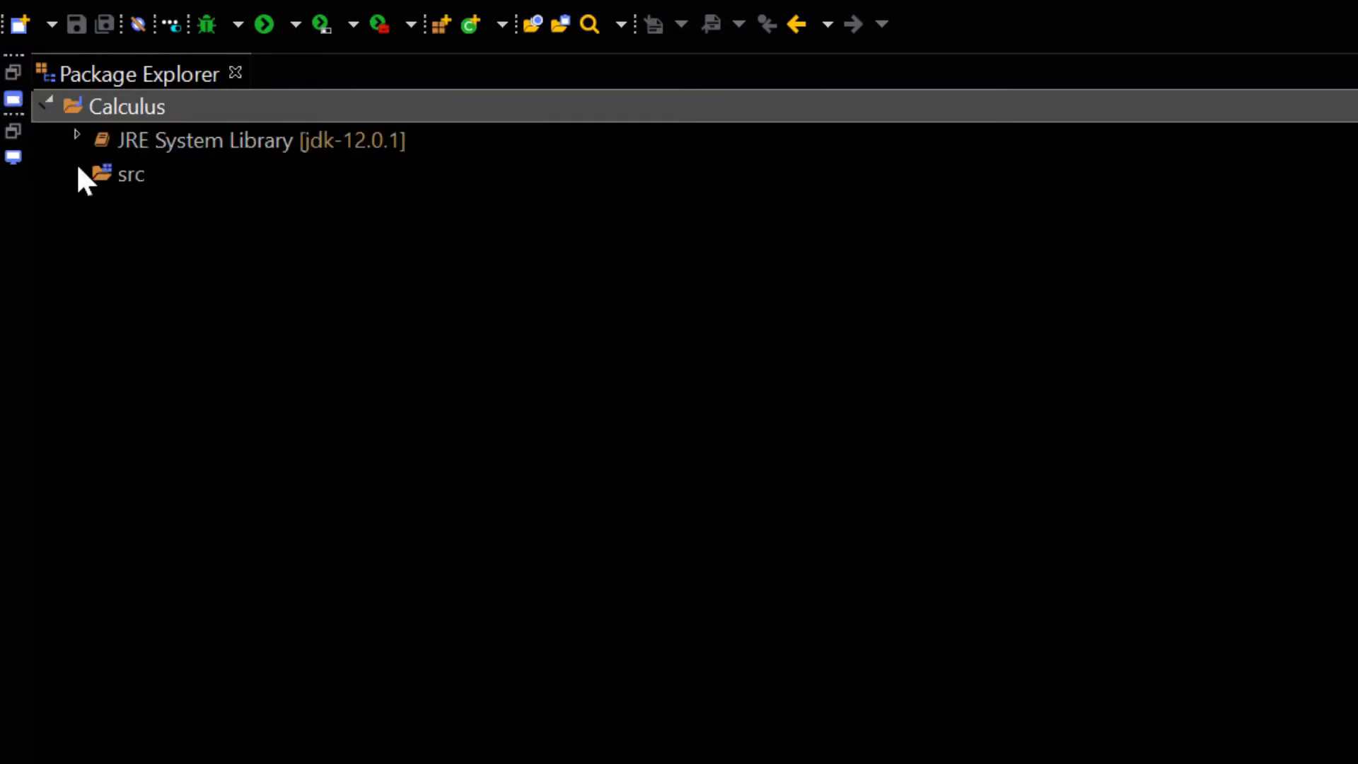
click(99, 174)
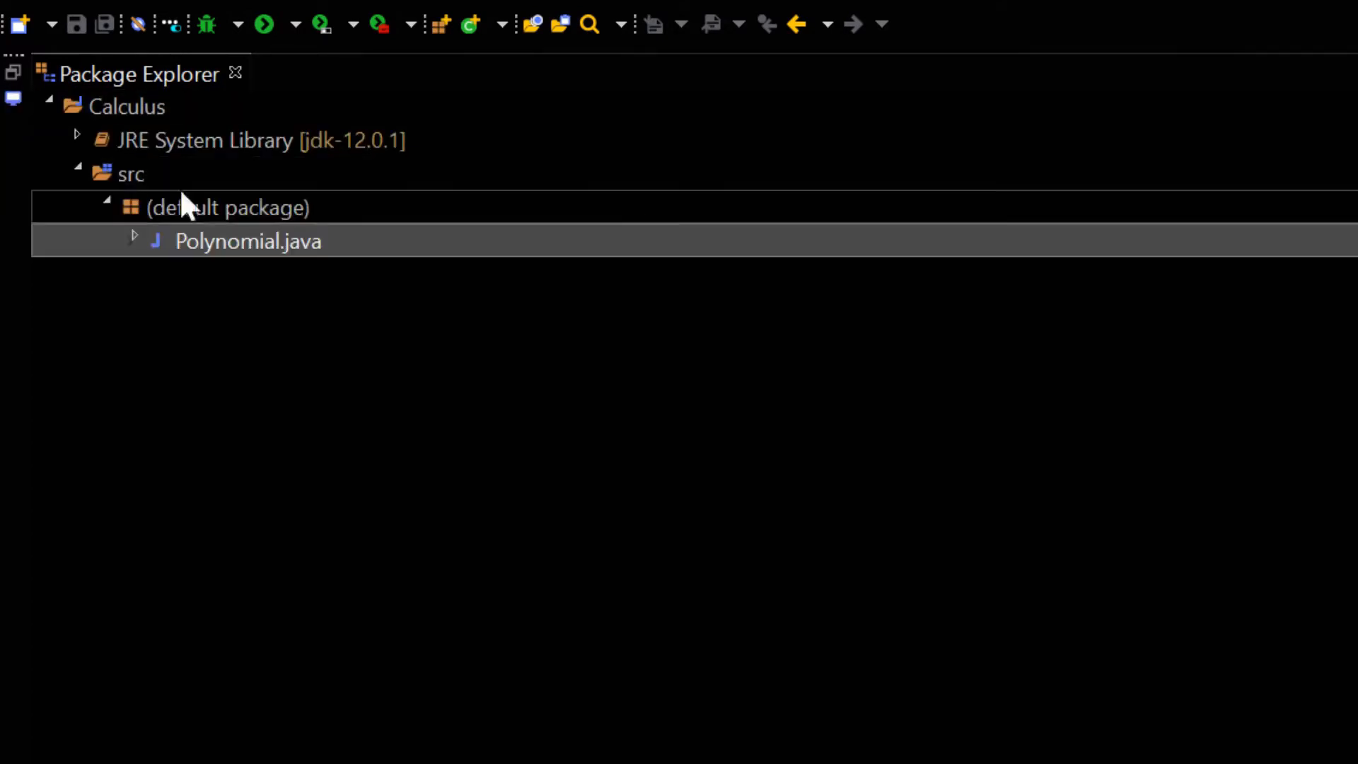
click(228, 207)
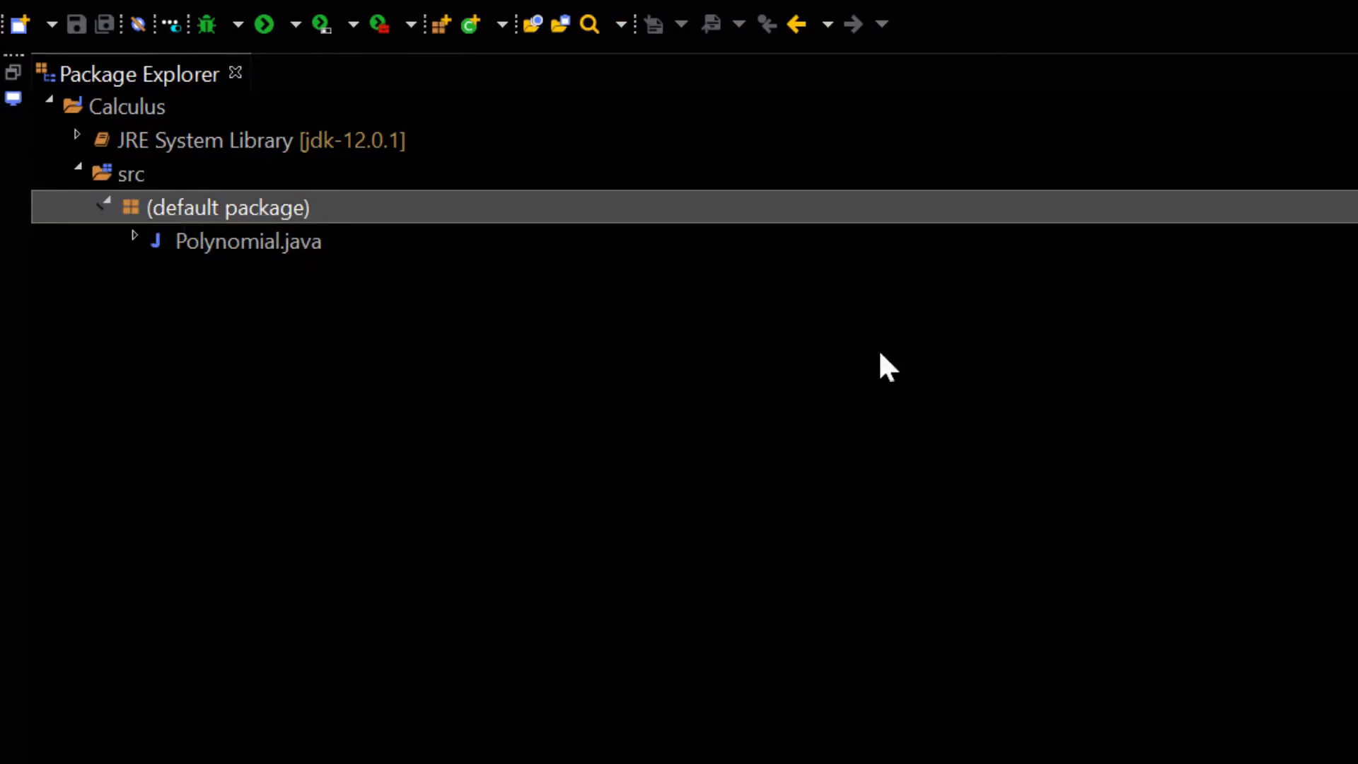
mouse_move(883, 310)
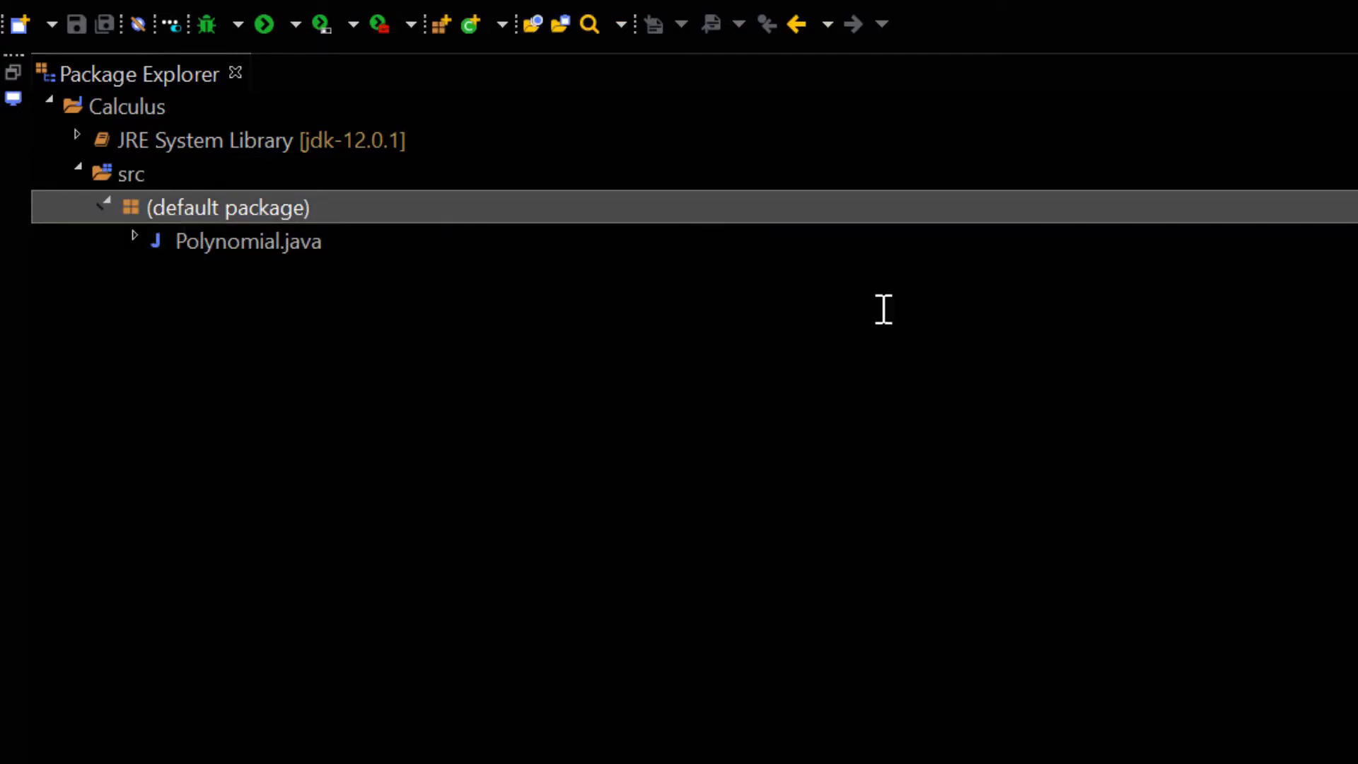
double_click(246, 241)
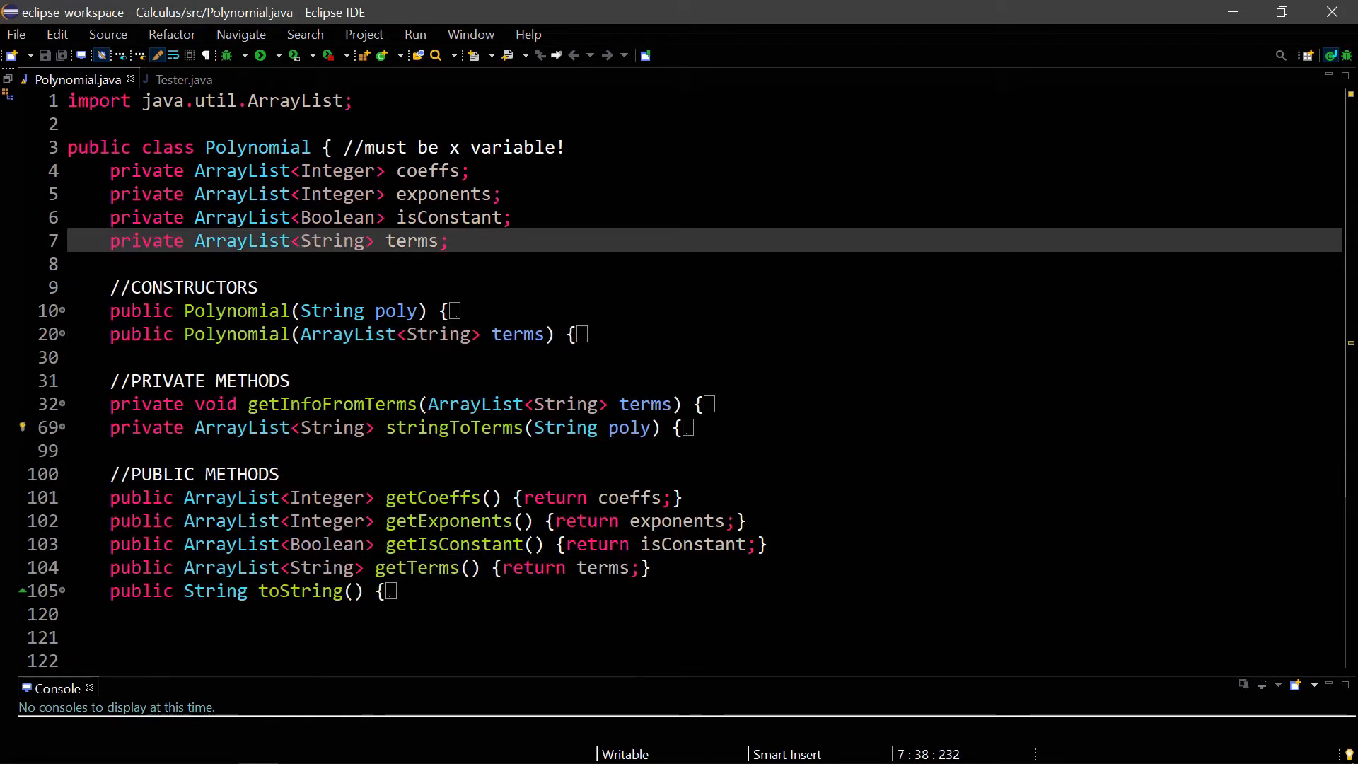
click(460, 241)
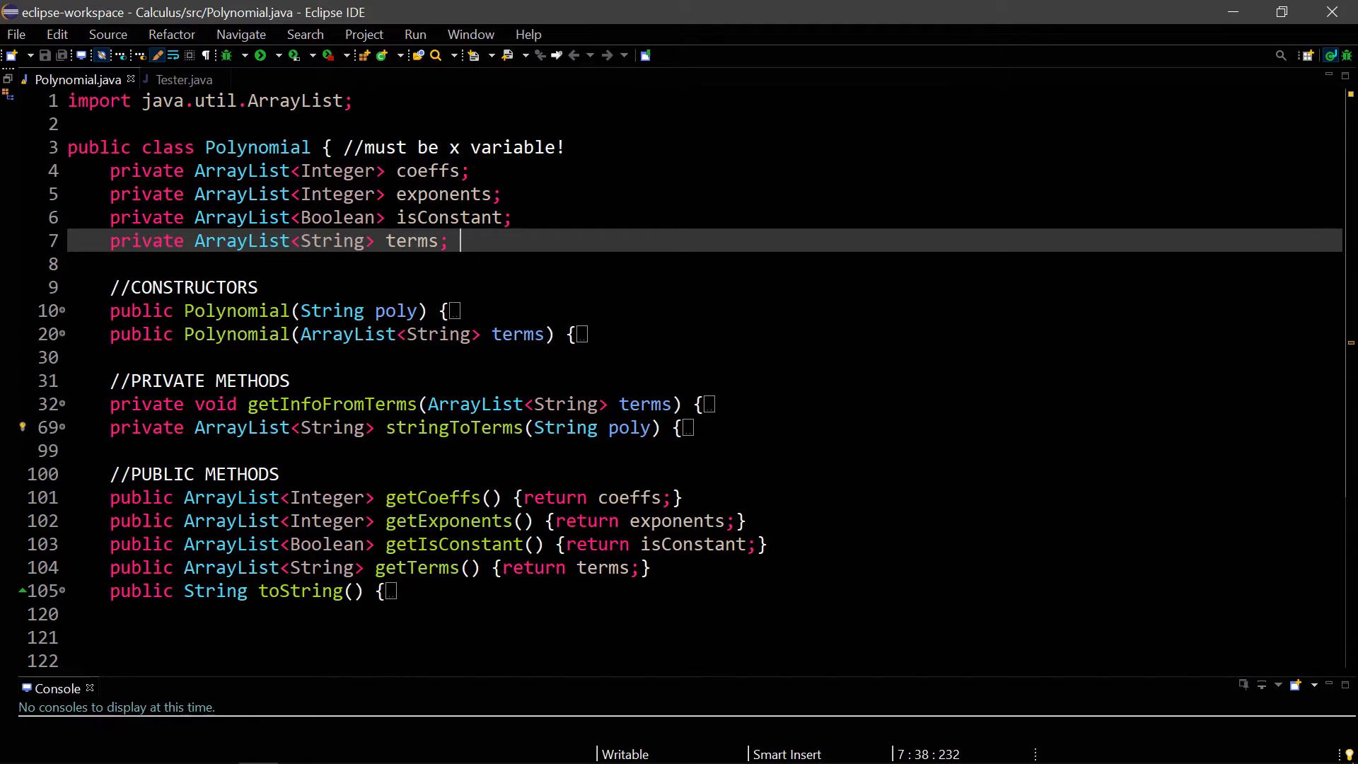
mouse_move(7, 448)
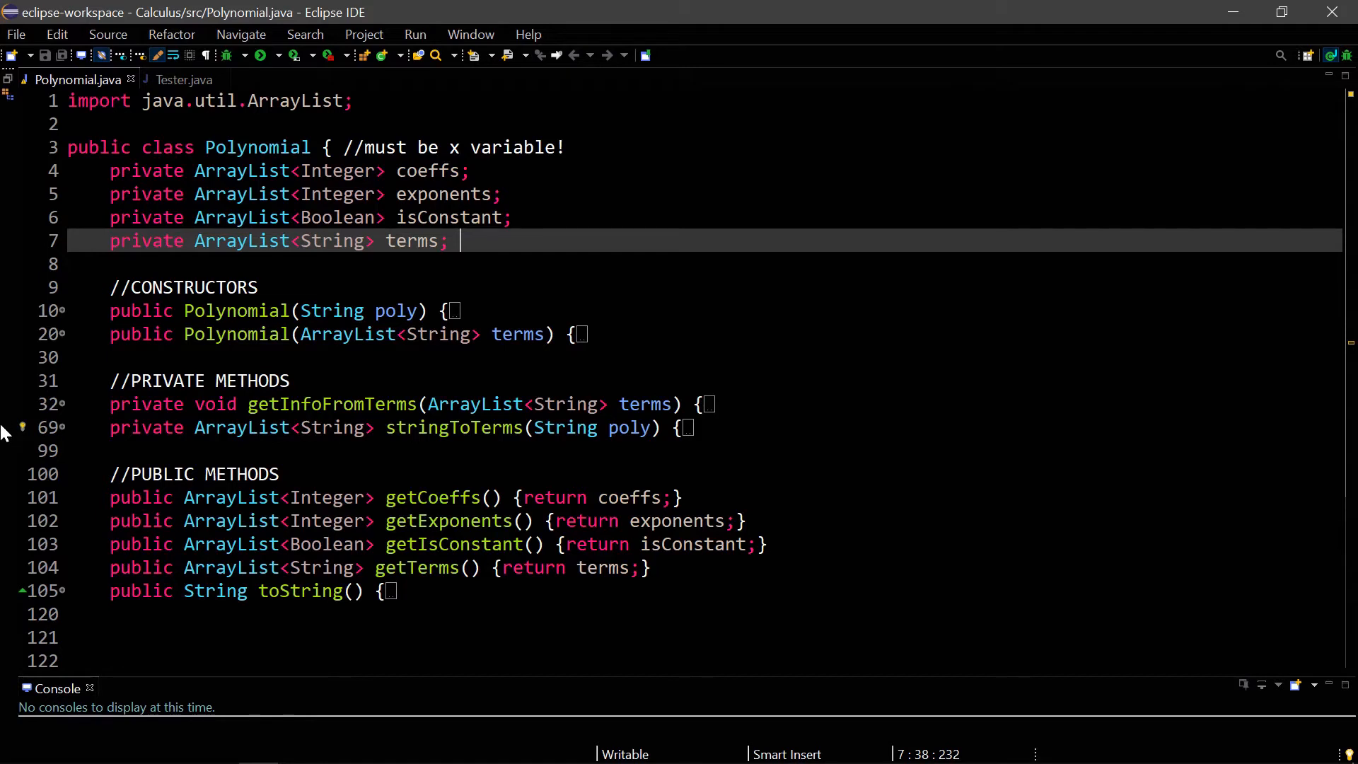
mouse_move(7, 73)
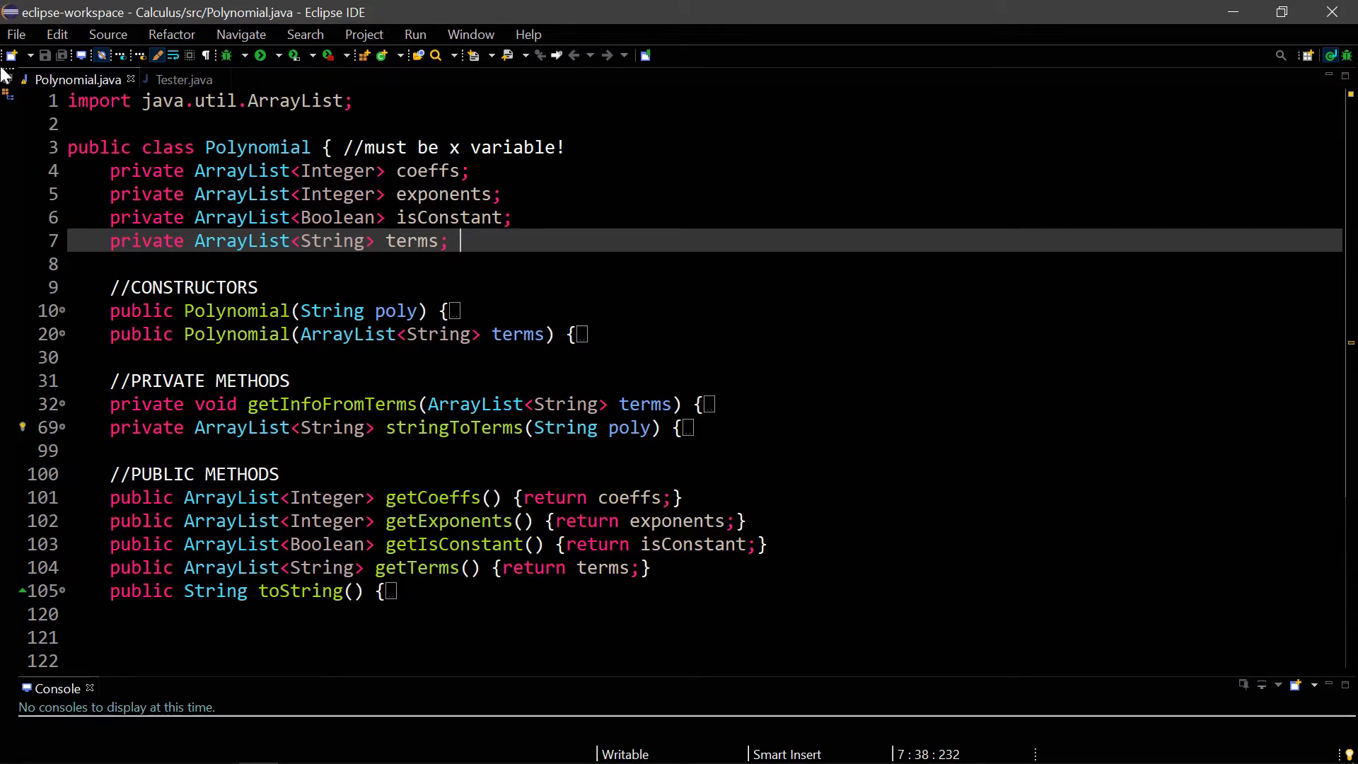
mouse_move(7, 238)
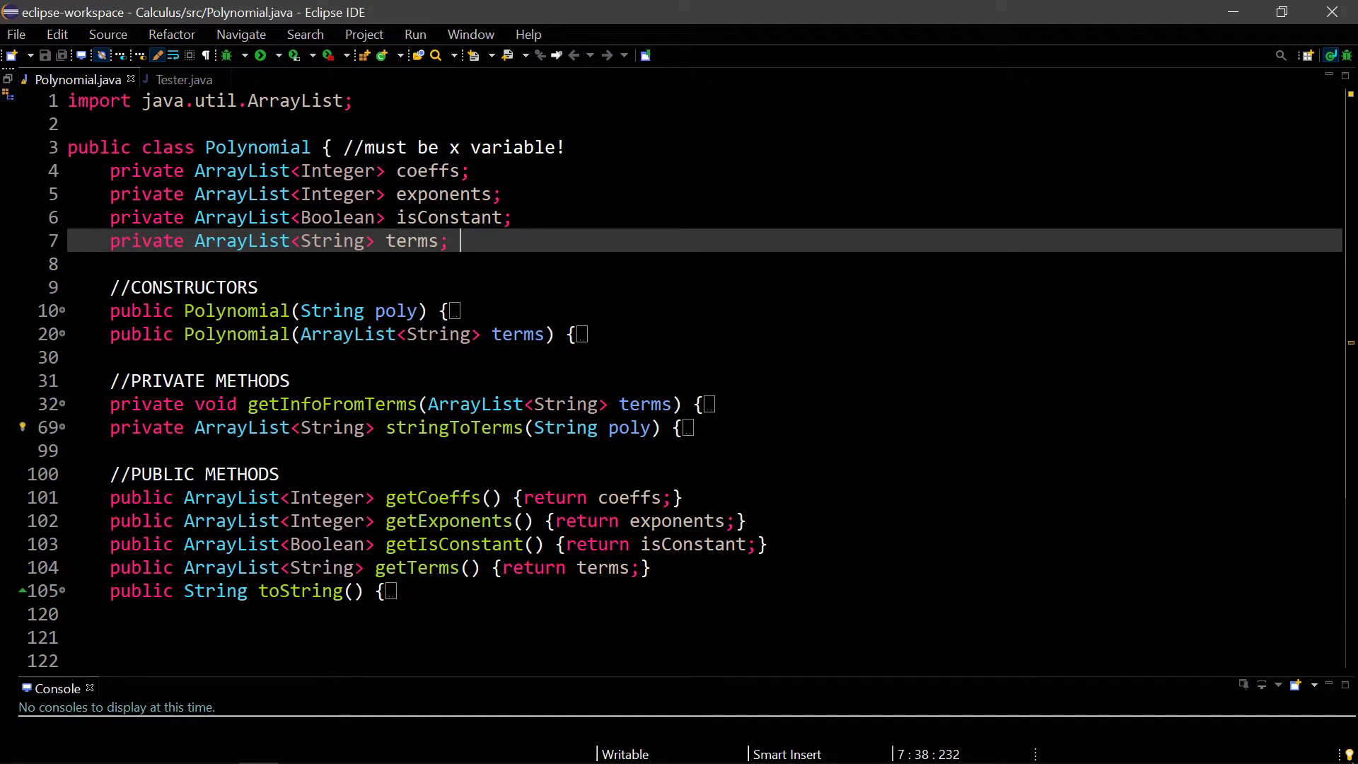
mouse_move(7, 464)
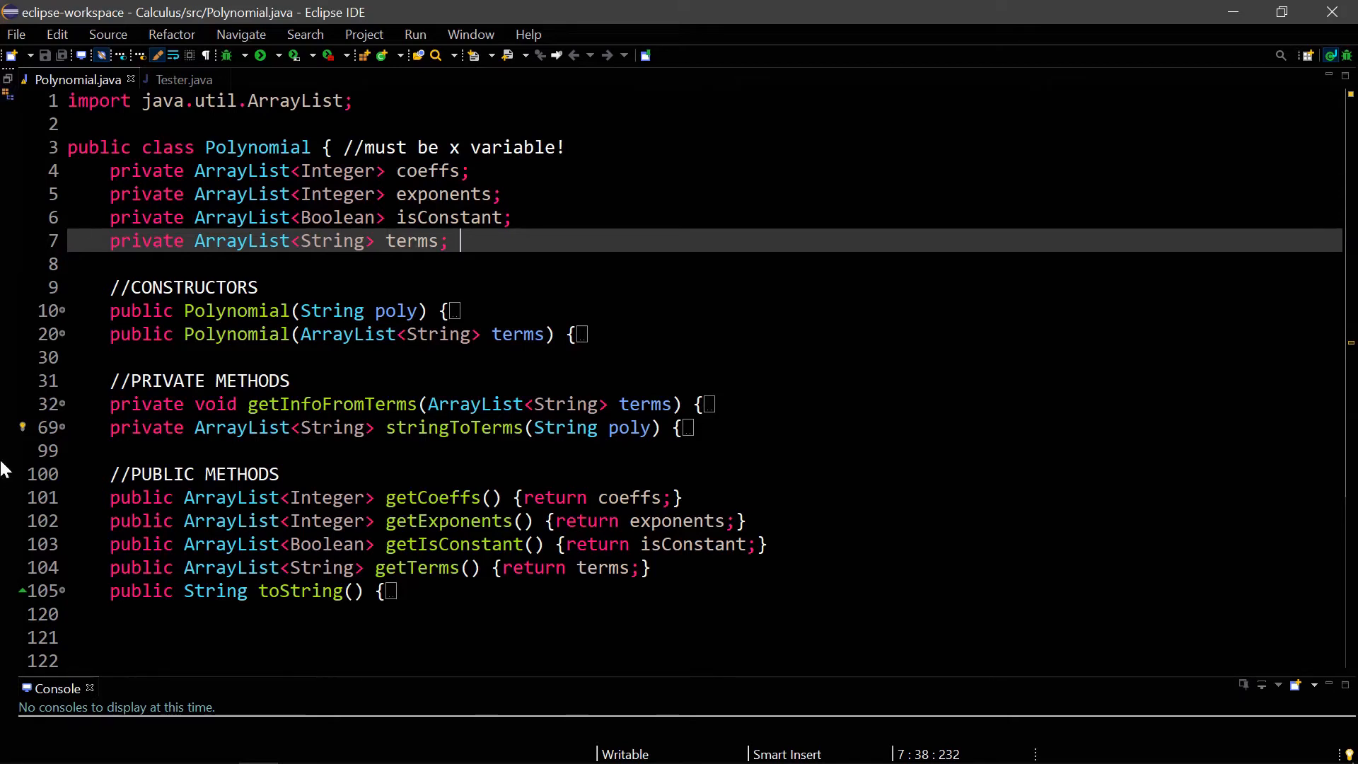
mouse_move(7, 433)
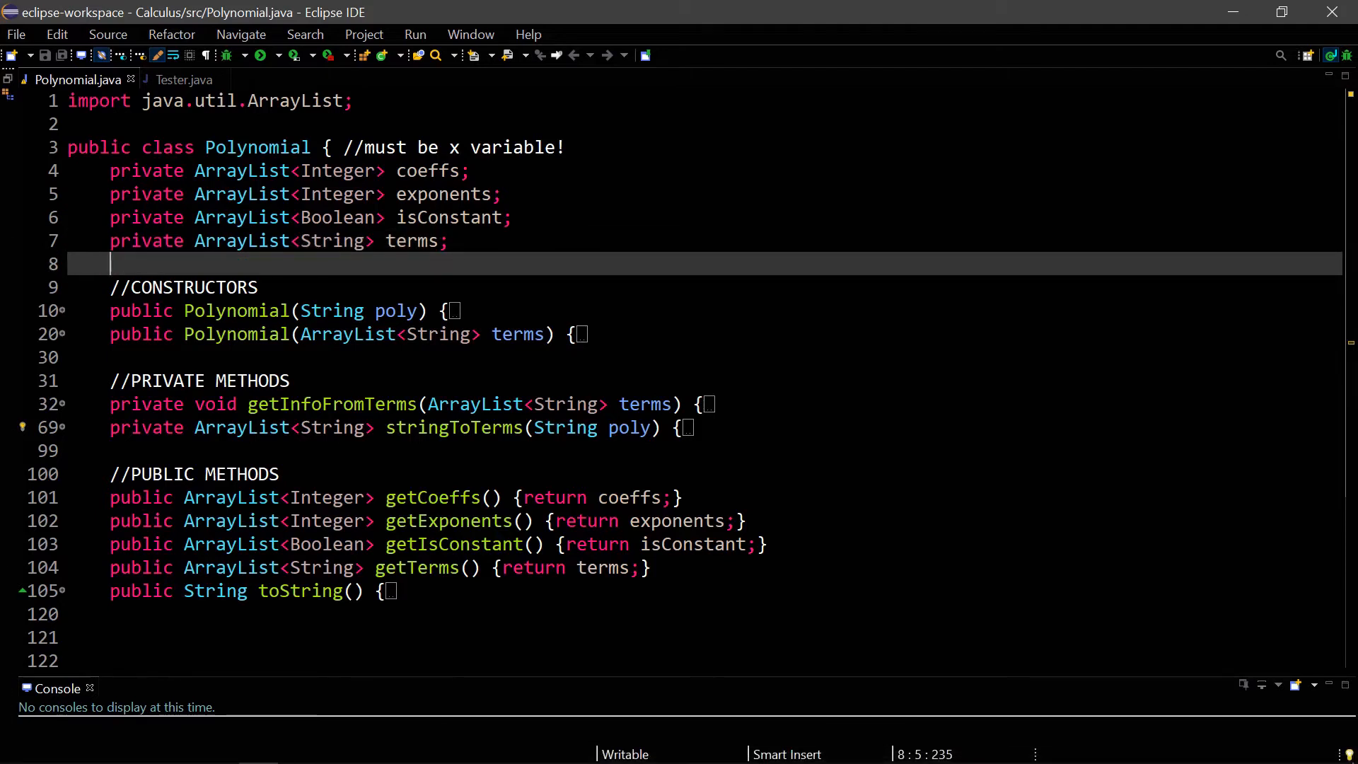
click(199, 381)
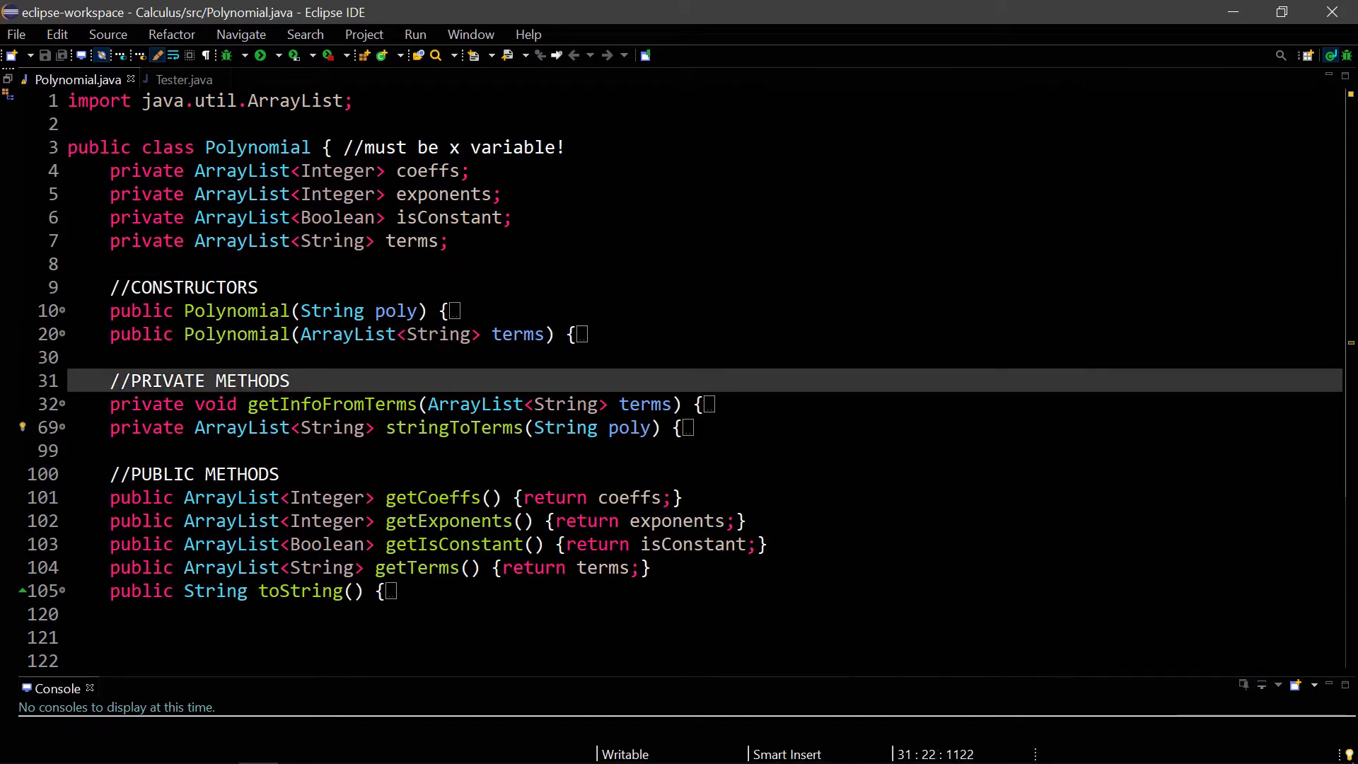
click(291, 381)
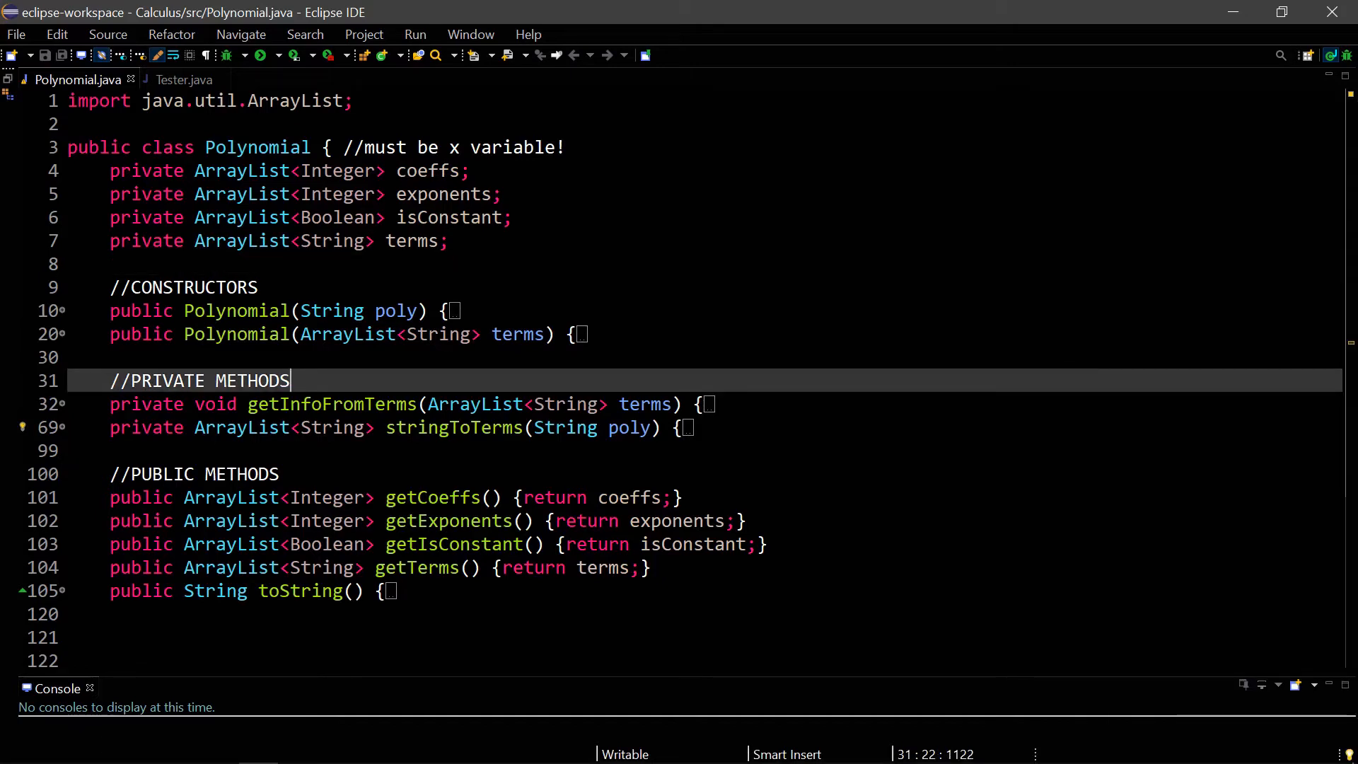
mouse_move(4, 501)
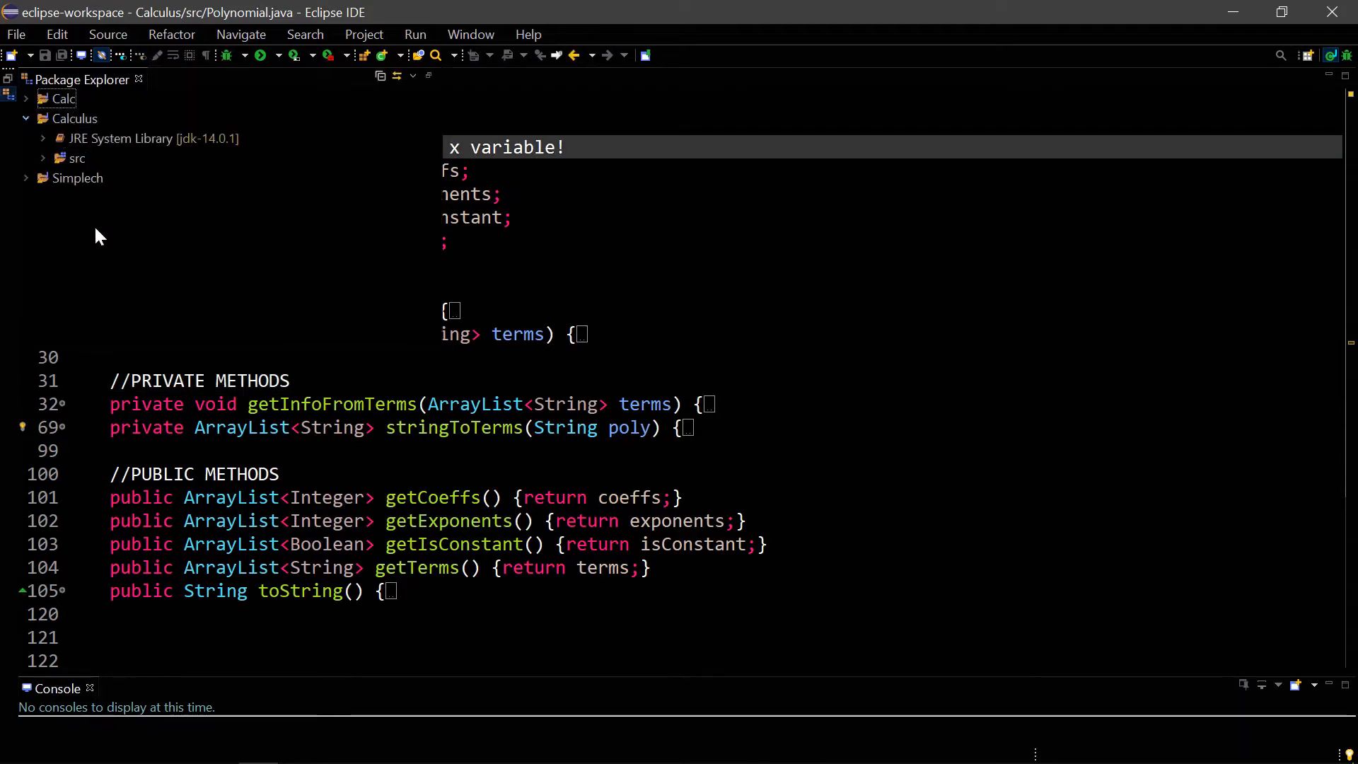
mouse_move(52, 164)
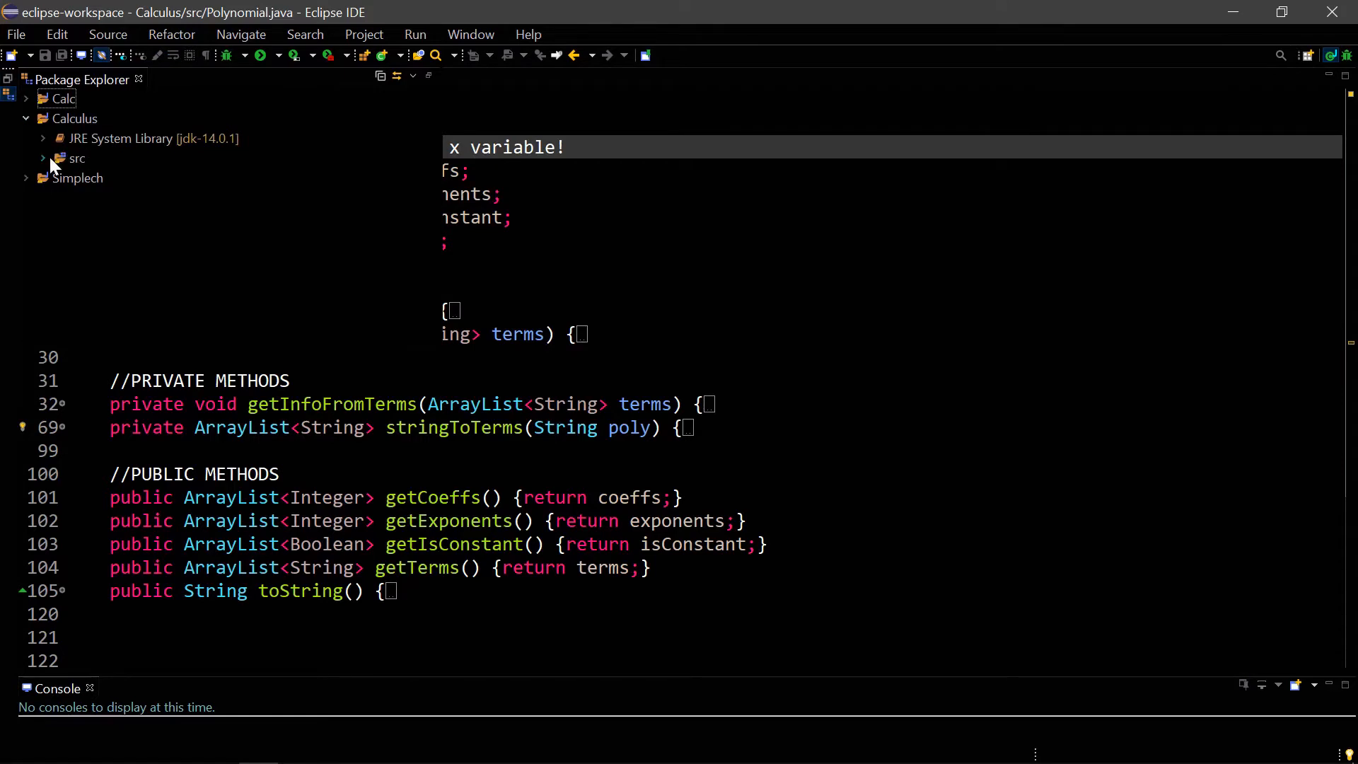
click(41, 157)
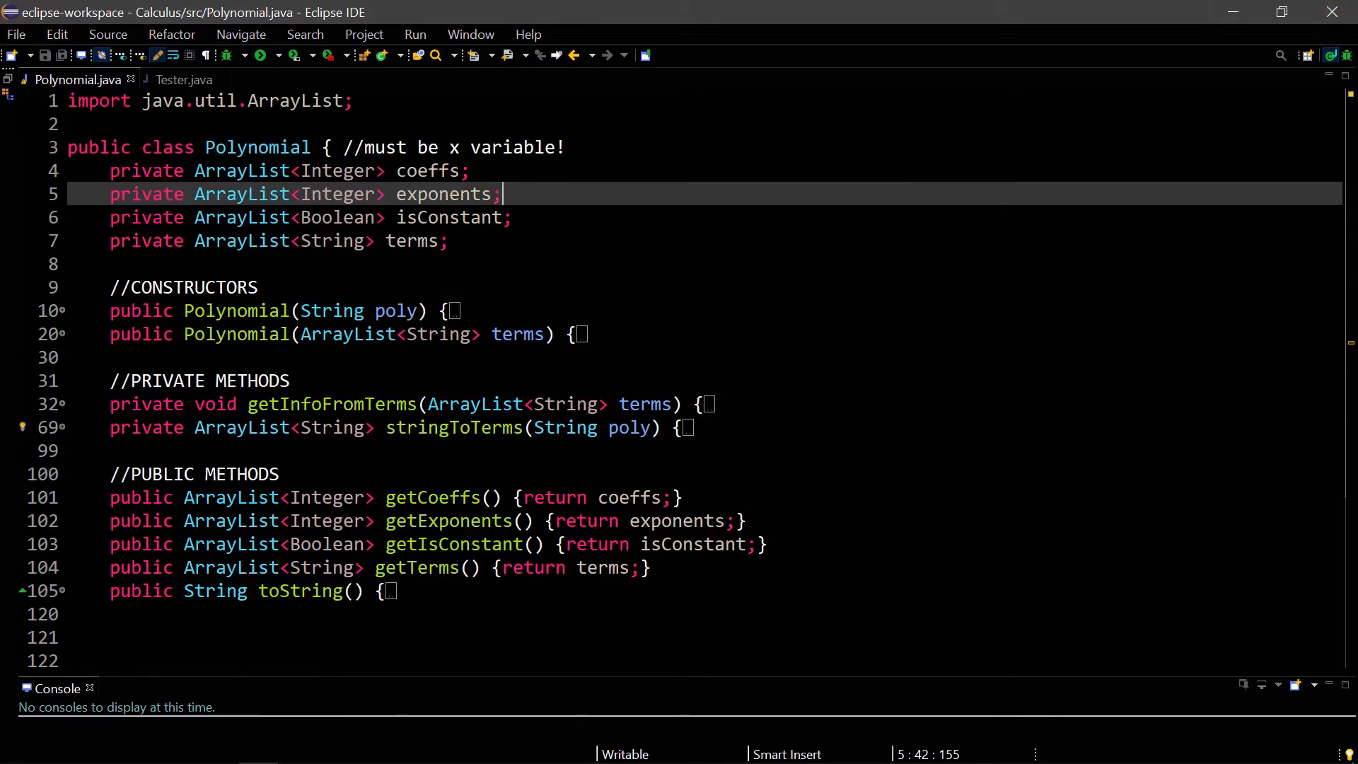
mouse_move(501, 194)
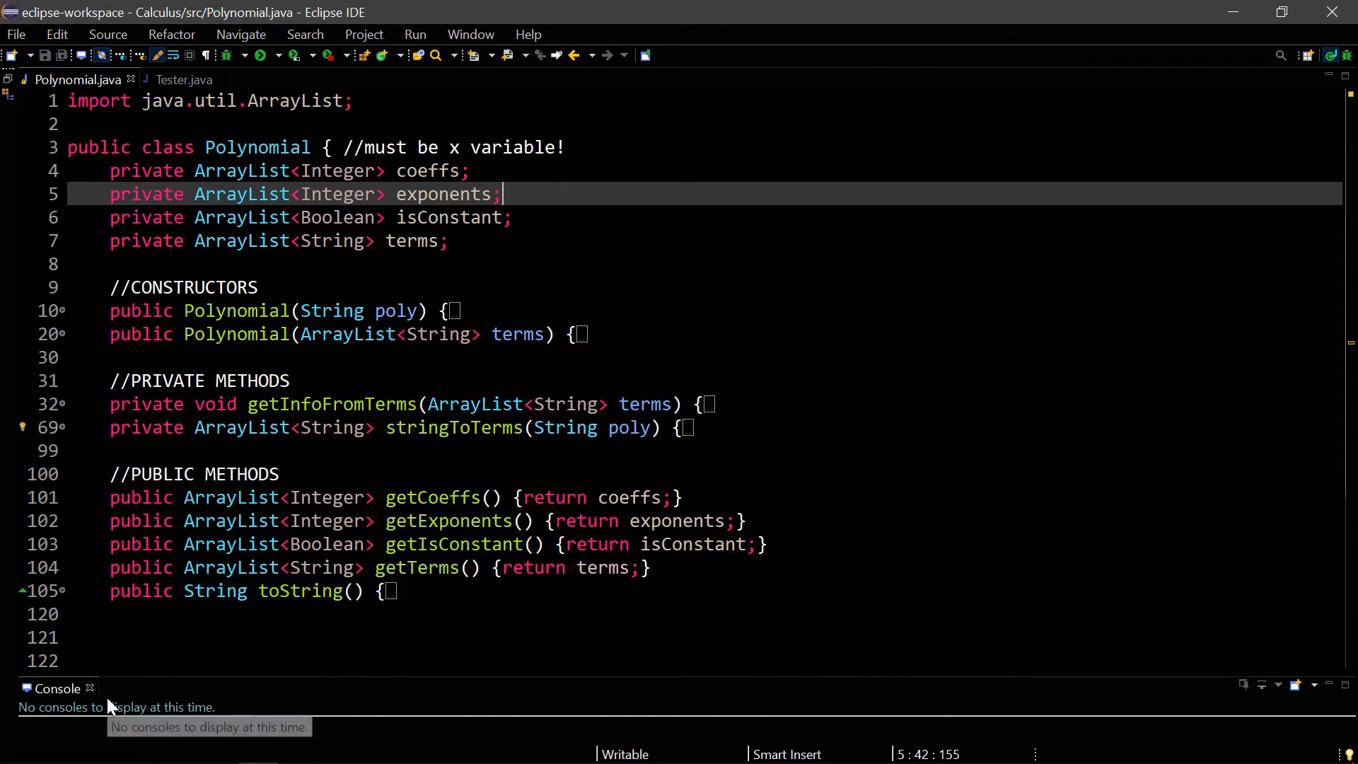
mouse_move(4, 555)
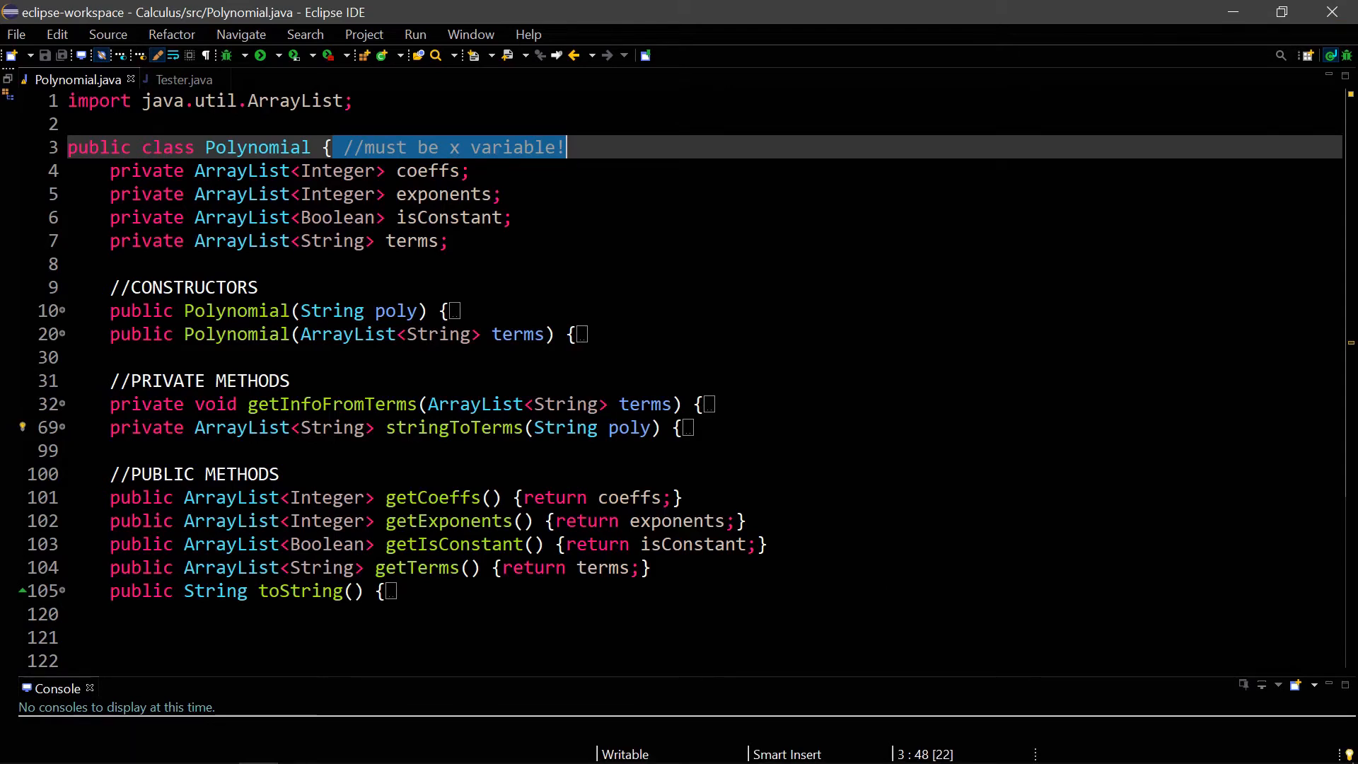
Step: Add the sample comment '//x^2 + x + 1' and unfold the String constructor body
text(//)
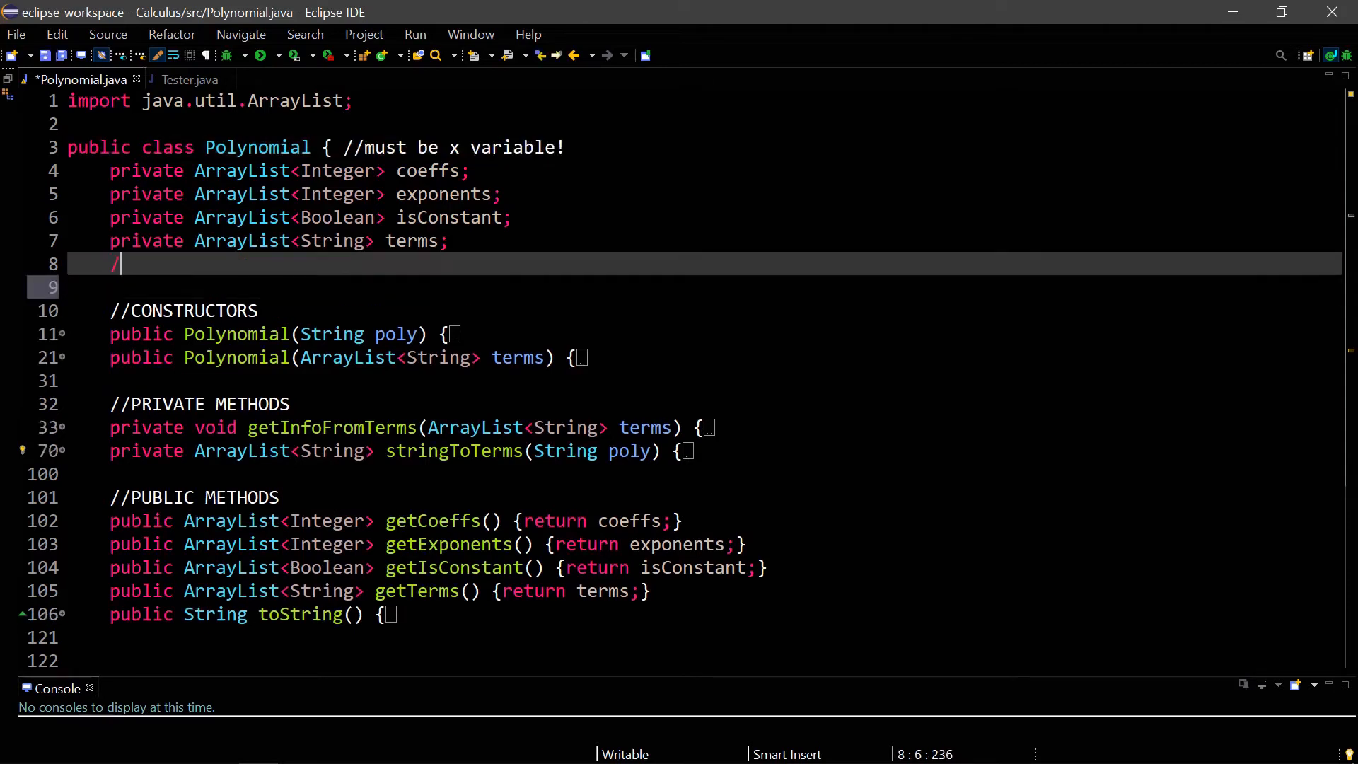
text(/x)
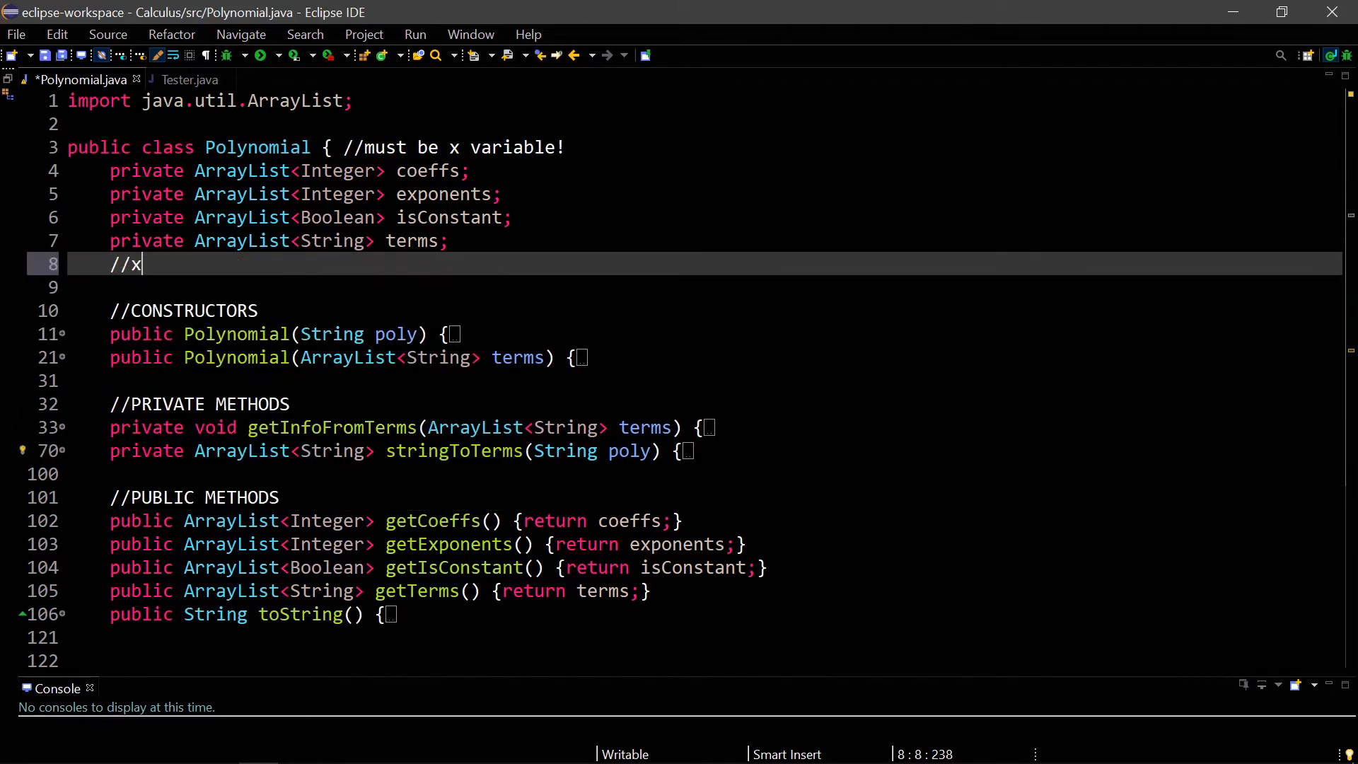
text(^2 + x + 1)
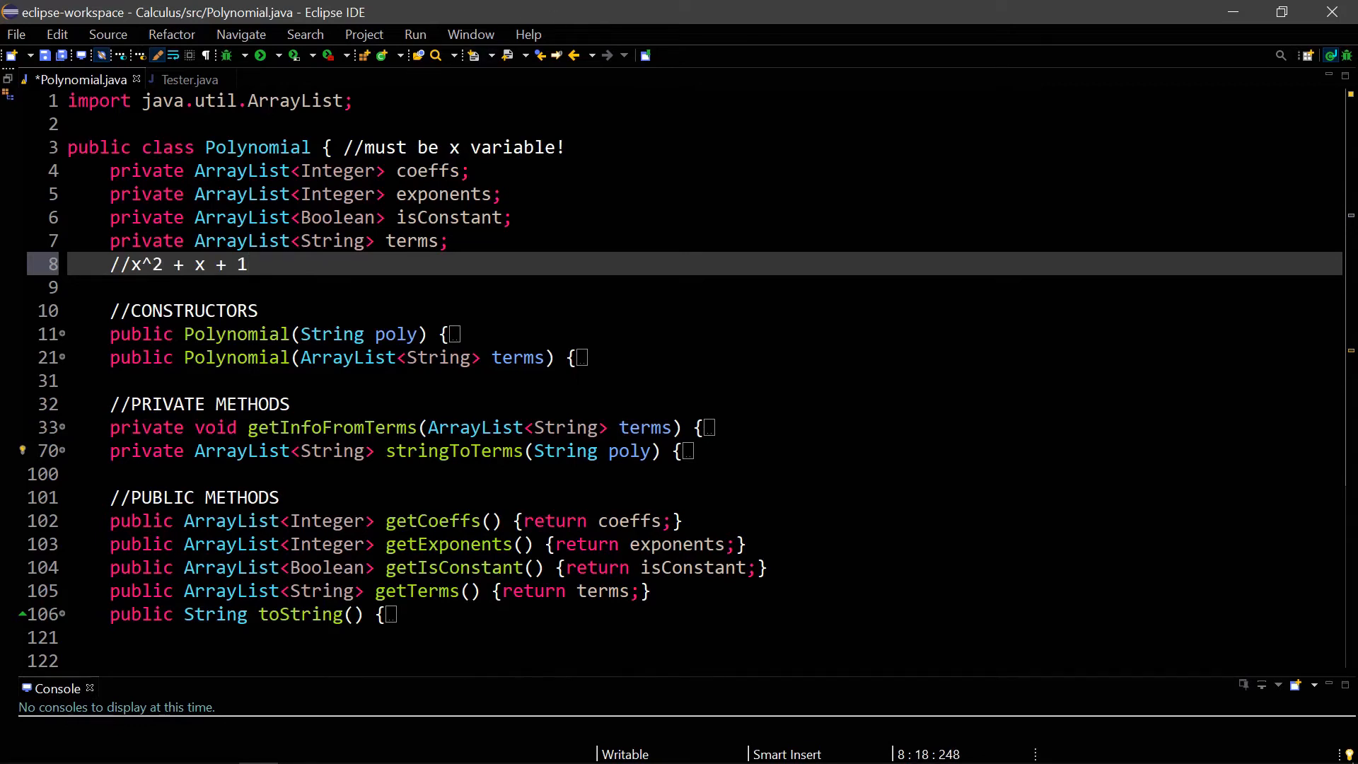
click(249, 265)
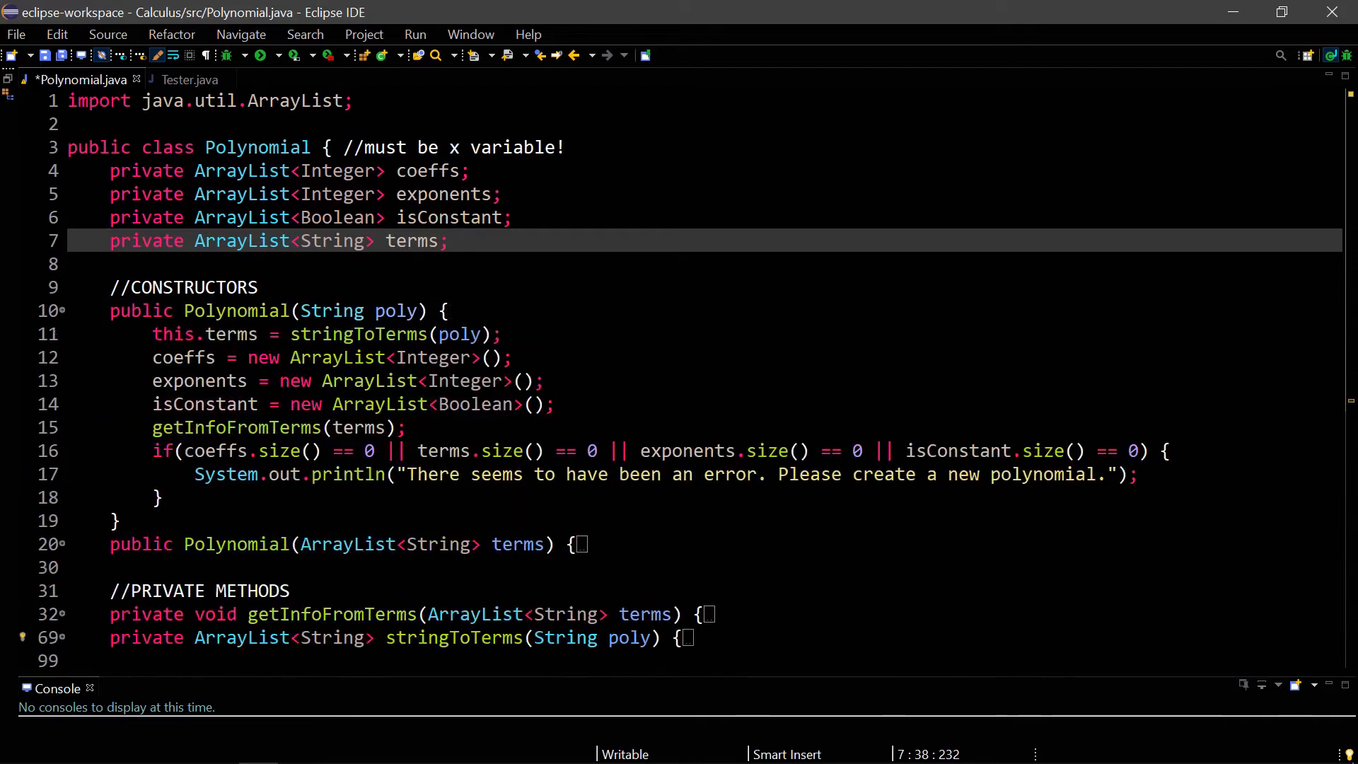
Step: Add the example comment '//4x^2 + 2x + 1' below the fields and scroll past both constructors
click(61, 544)
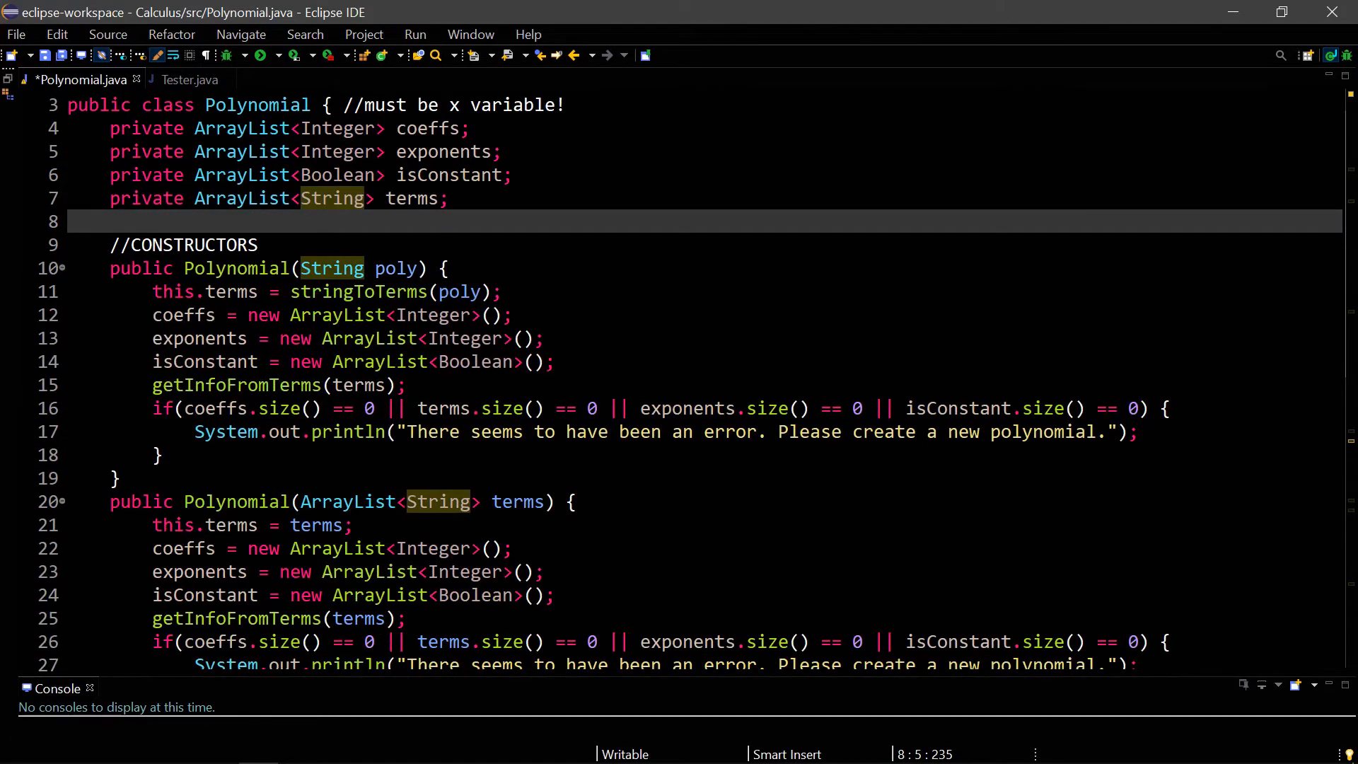
text(//4x)
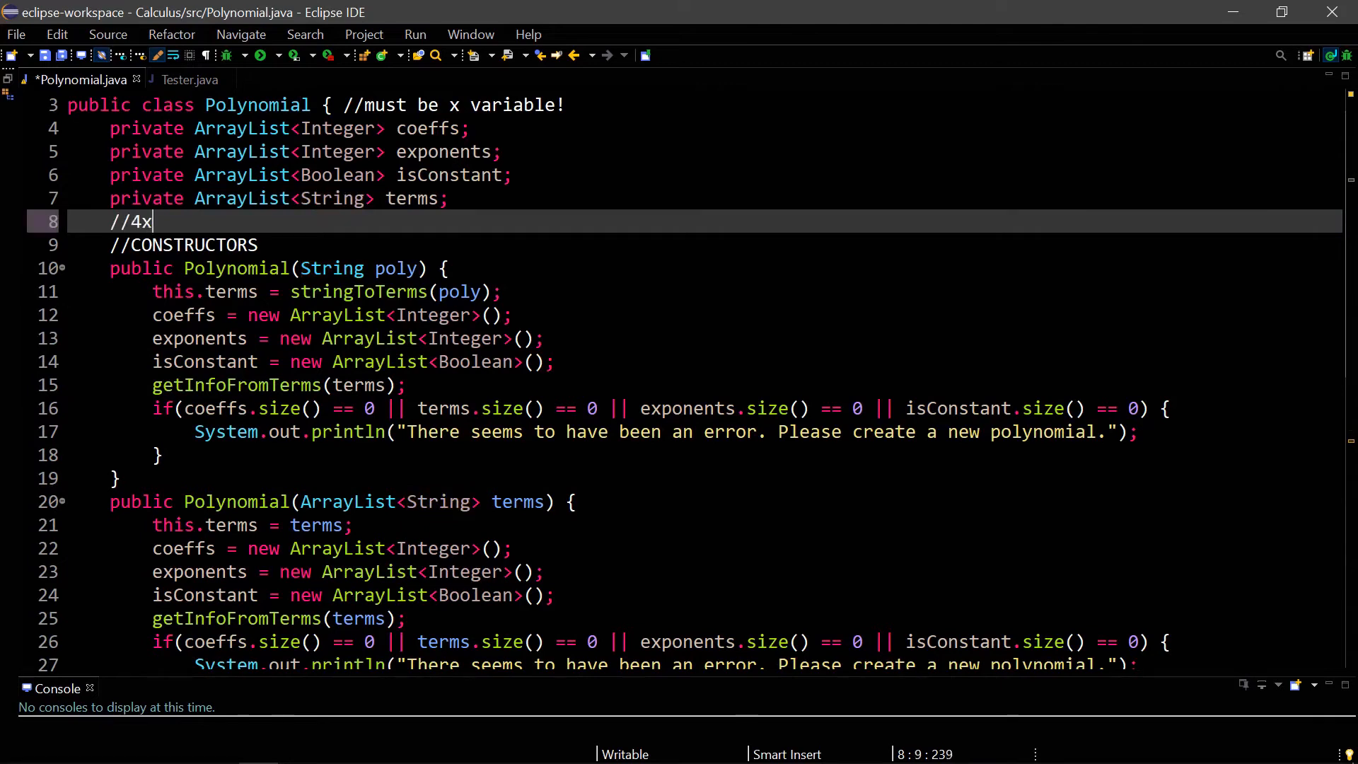
text(^2 + 2)
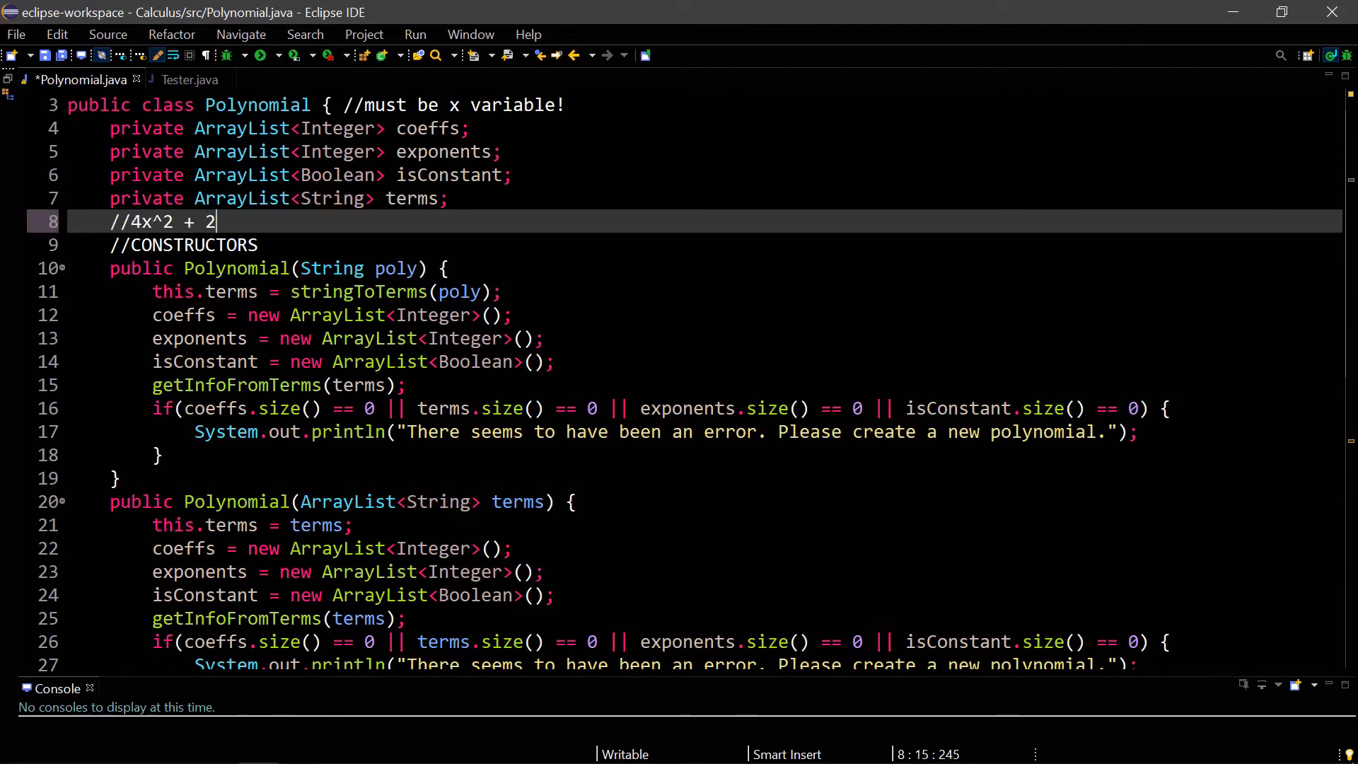
text(x + 1)
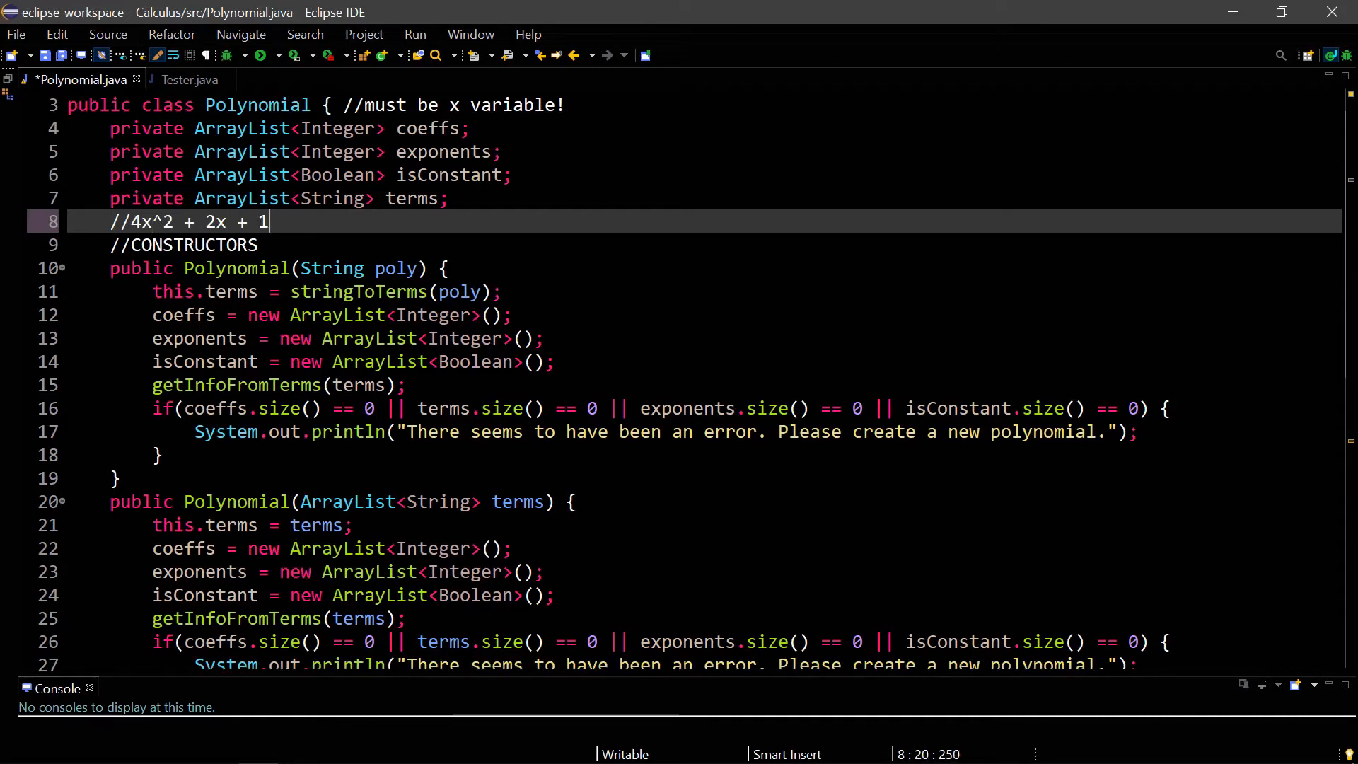
mouse_move(41, 534)
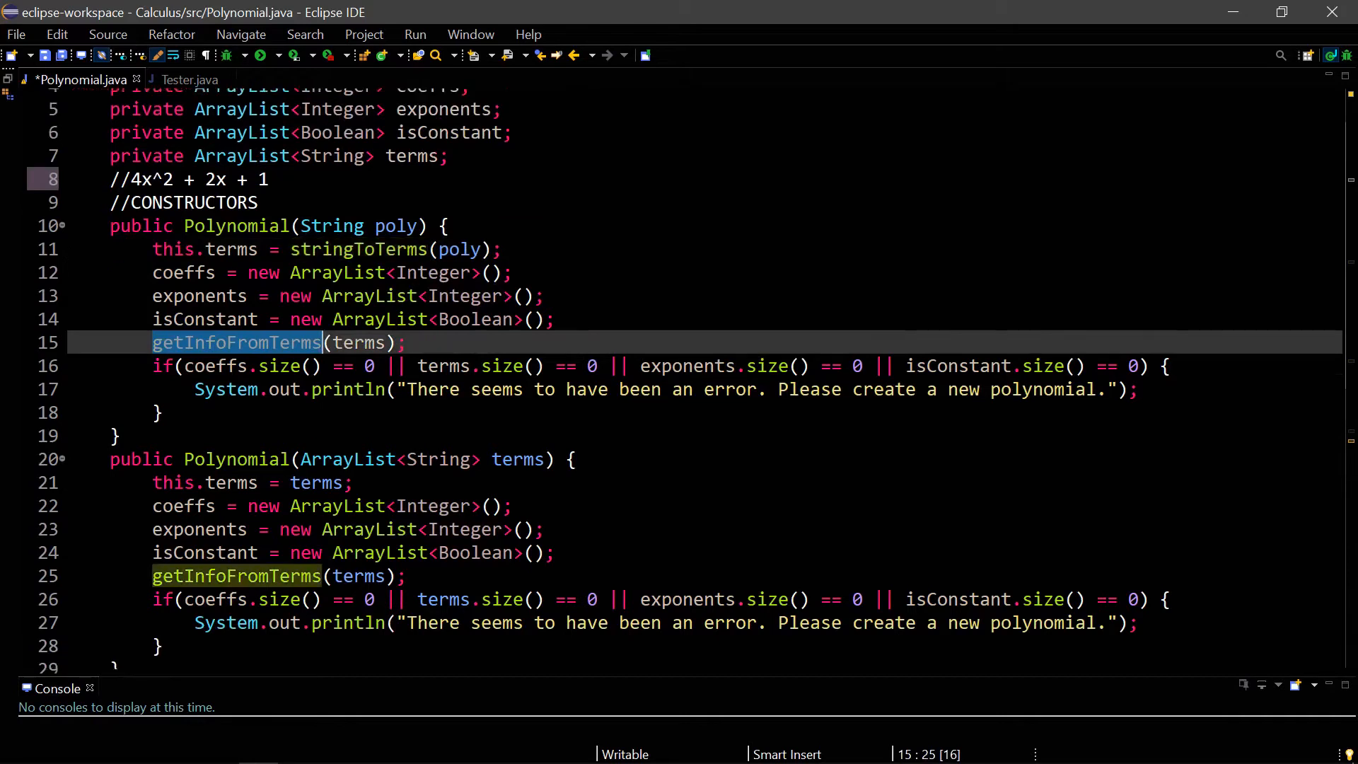
scroll(down, 3)
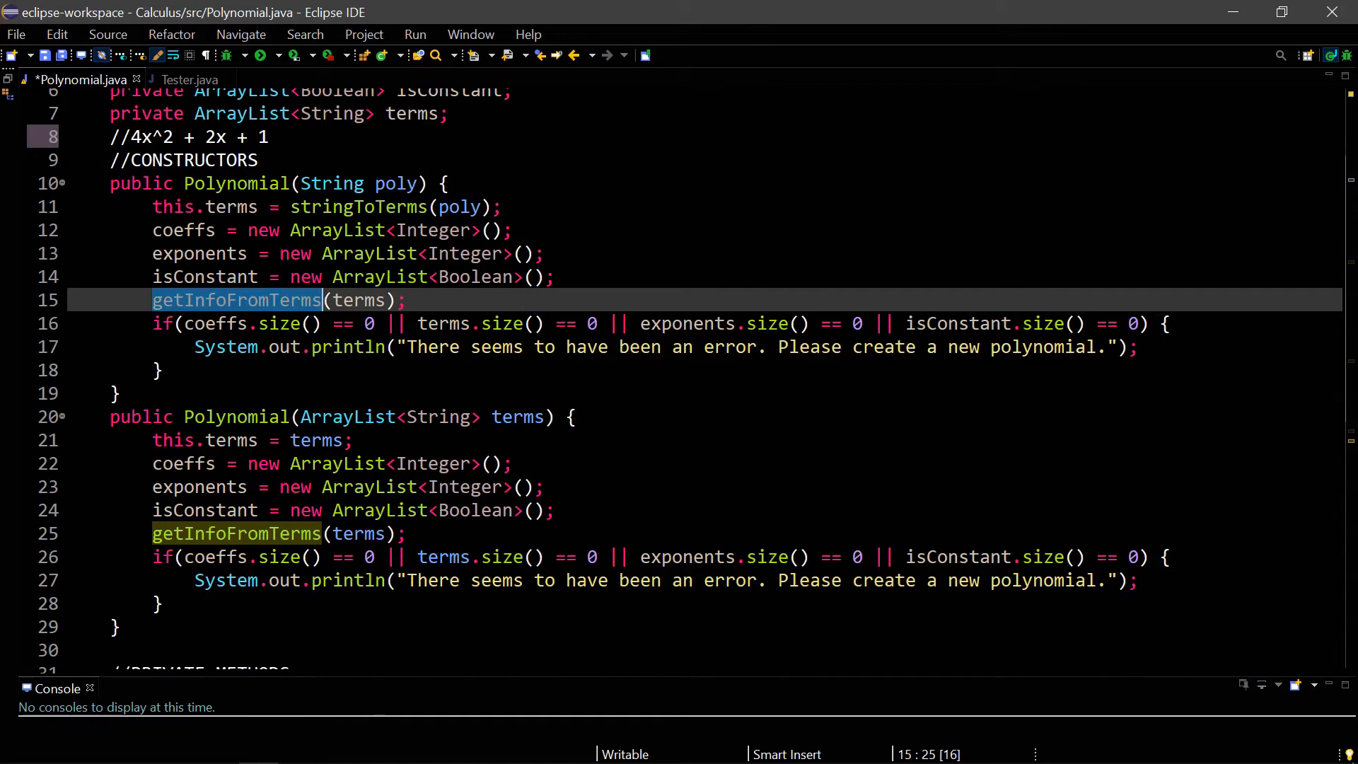
scroll(down, 3)
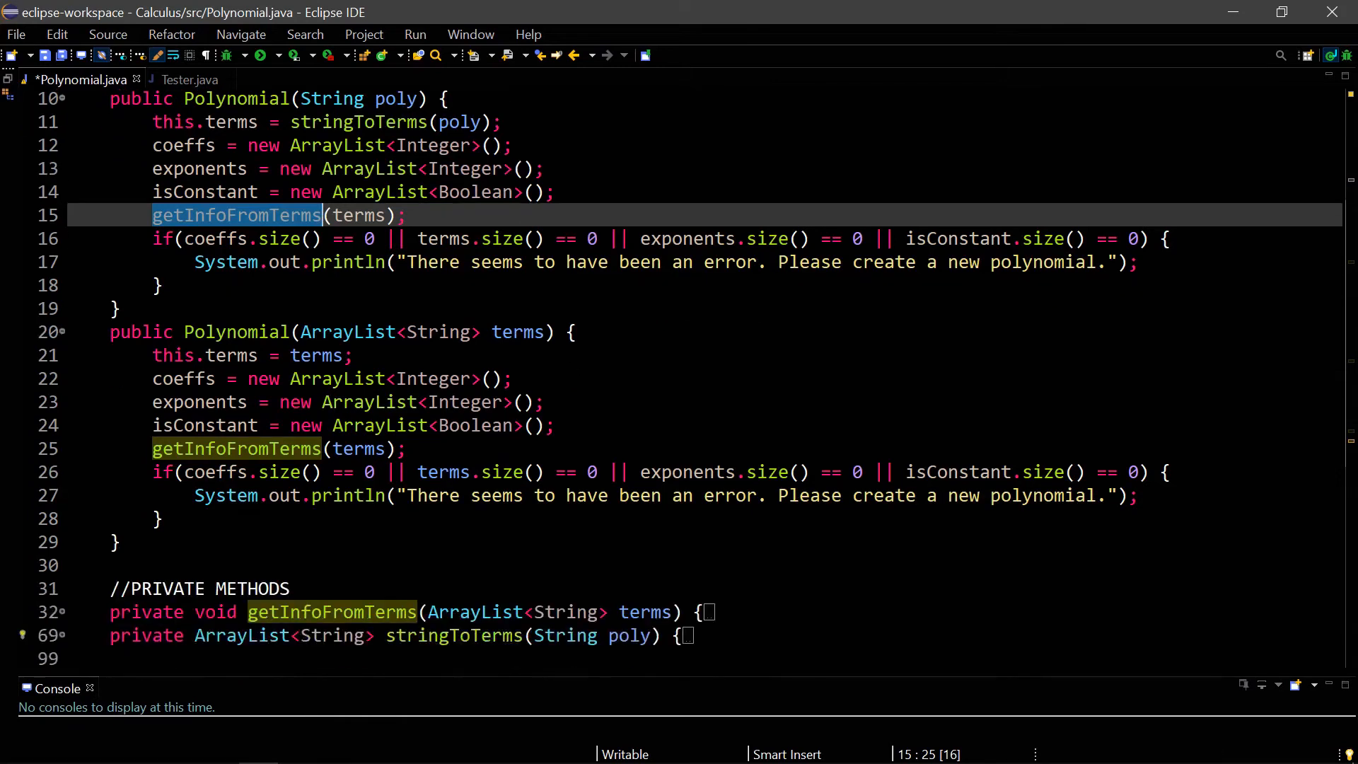
Step: Scroll through getInfoFromTerms' term-parsing loops down to the public getters
scroll(down, 3)
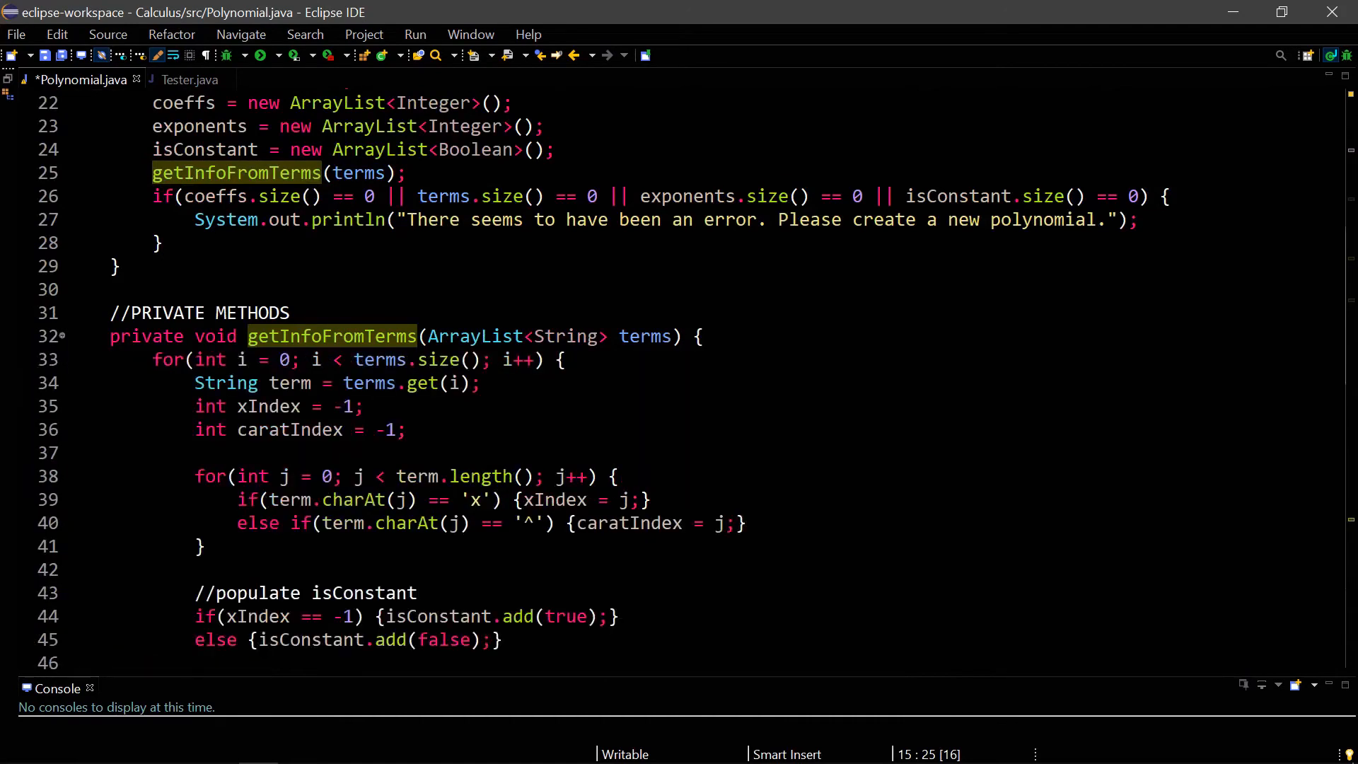
scroll(down, 3)
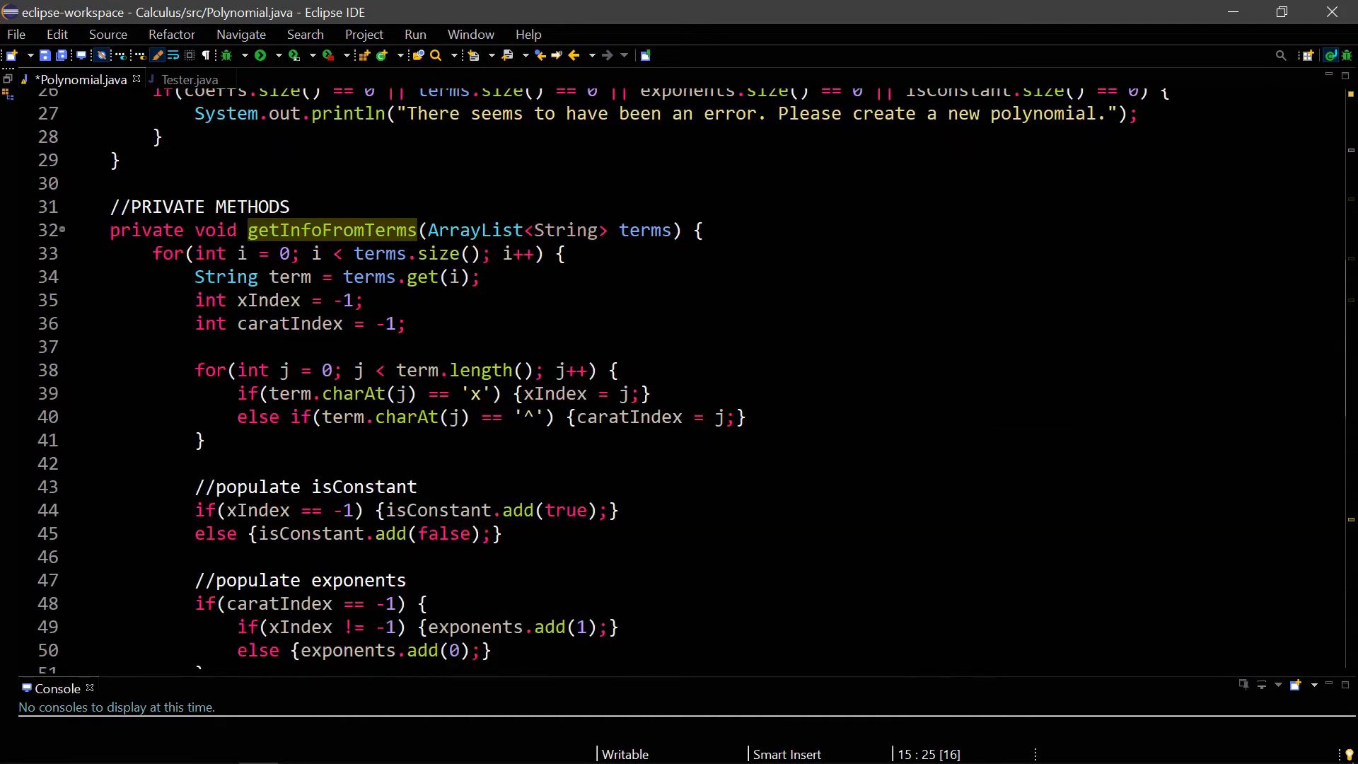
scroll(down, 3)
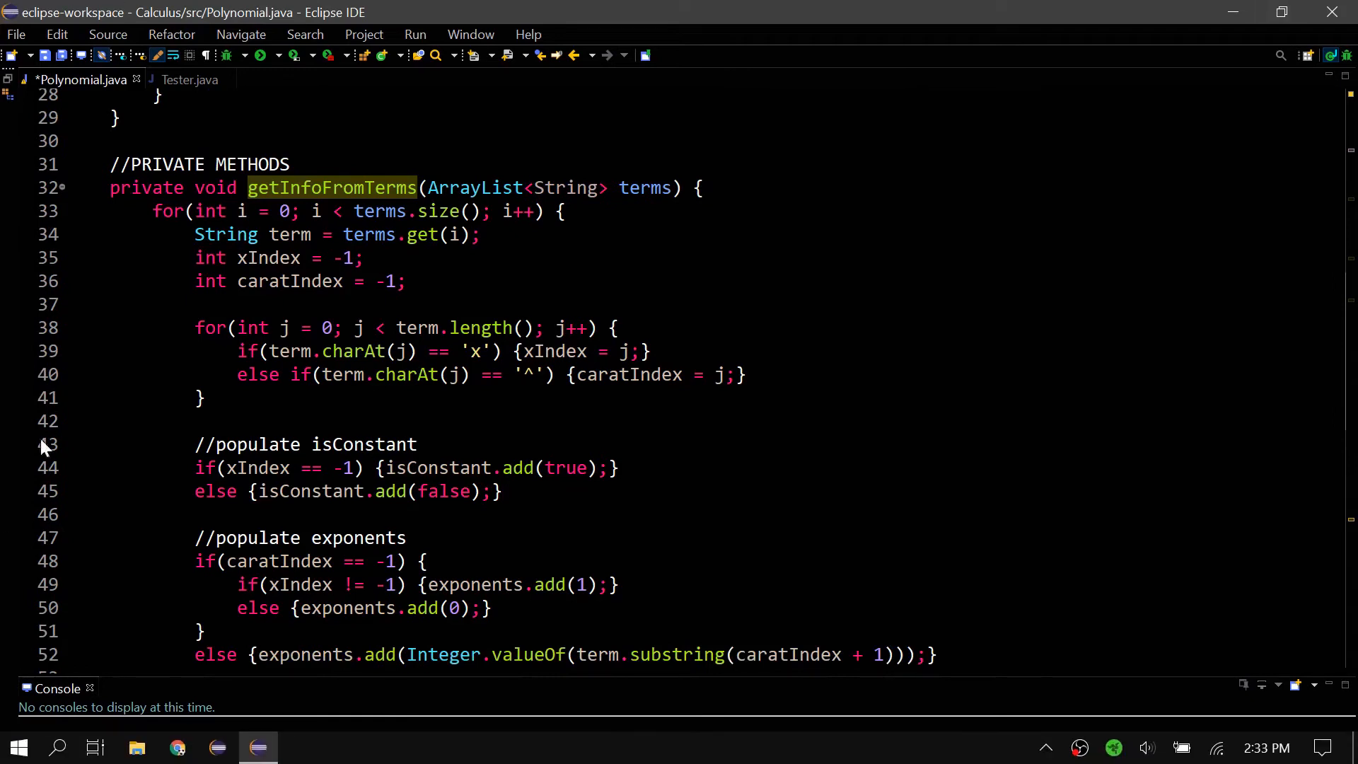
scroll(down, 3)
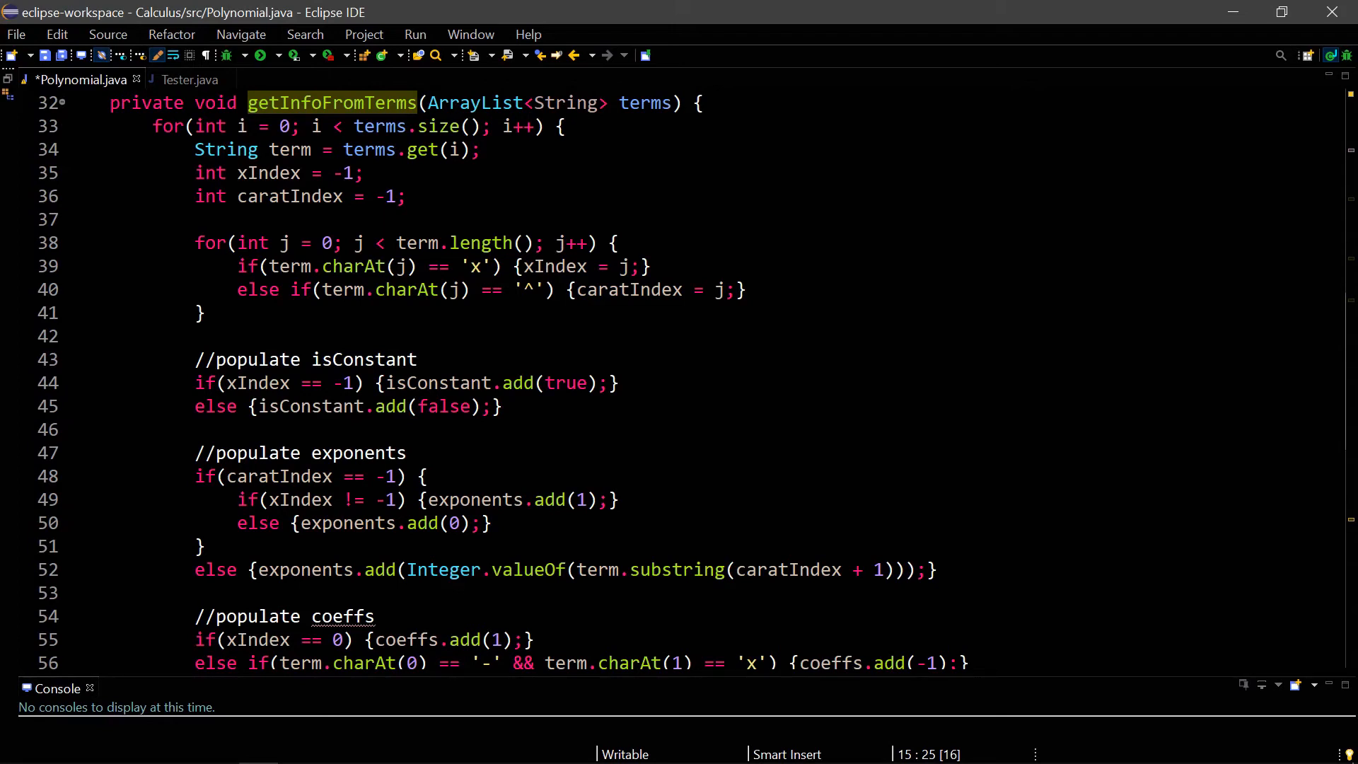
scroll(down, 3)
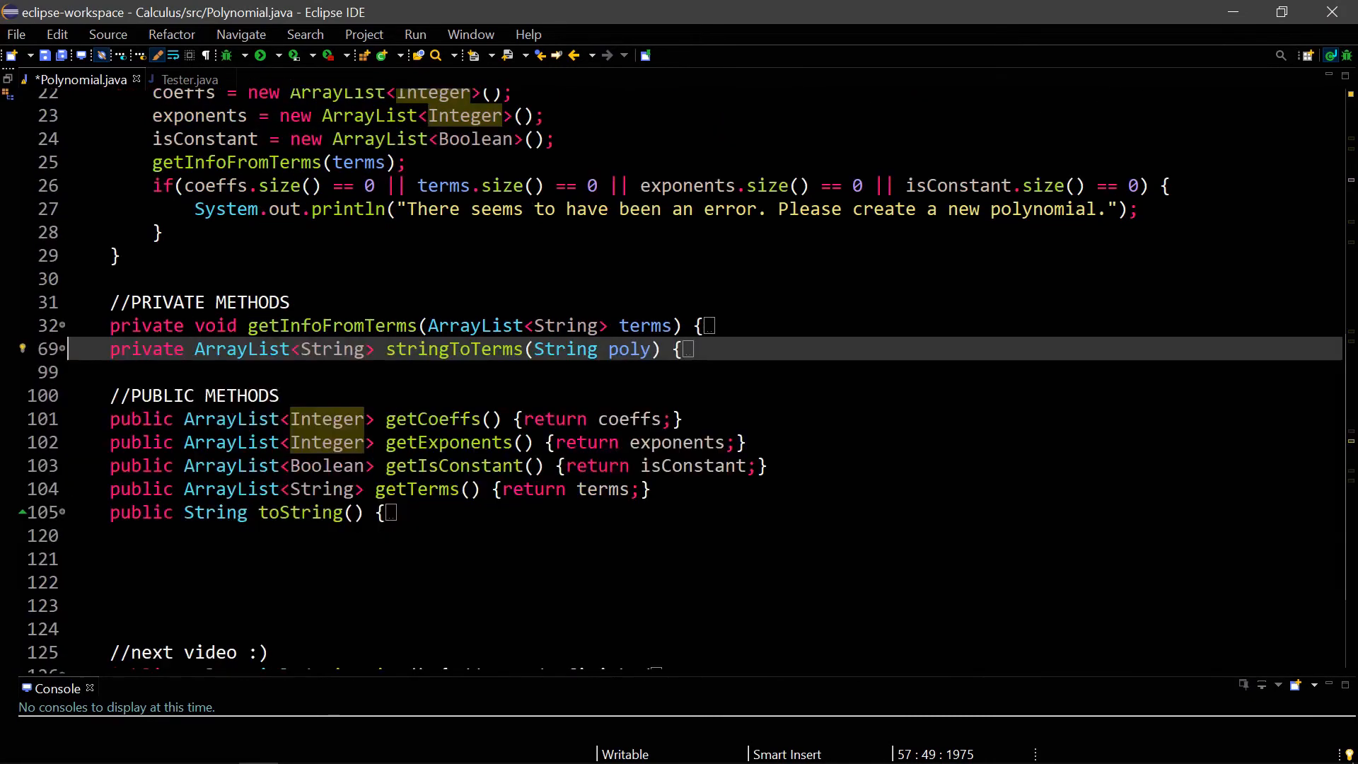
Step: Unfold stringToTerms and scroll through how it splits the string at plus and minus signs
click(66, 348)
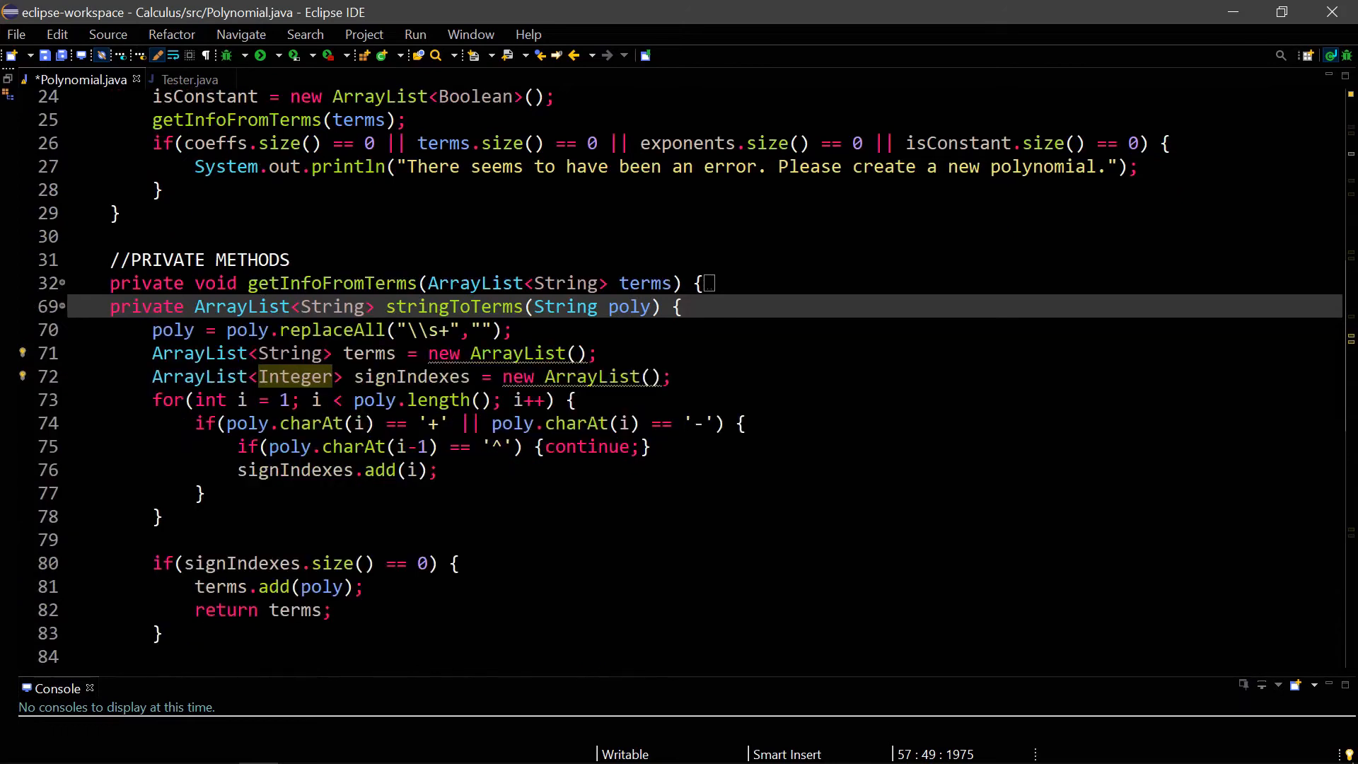
scroll(down, 3)
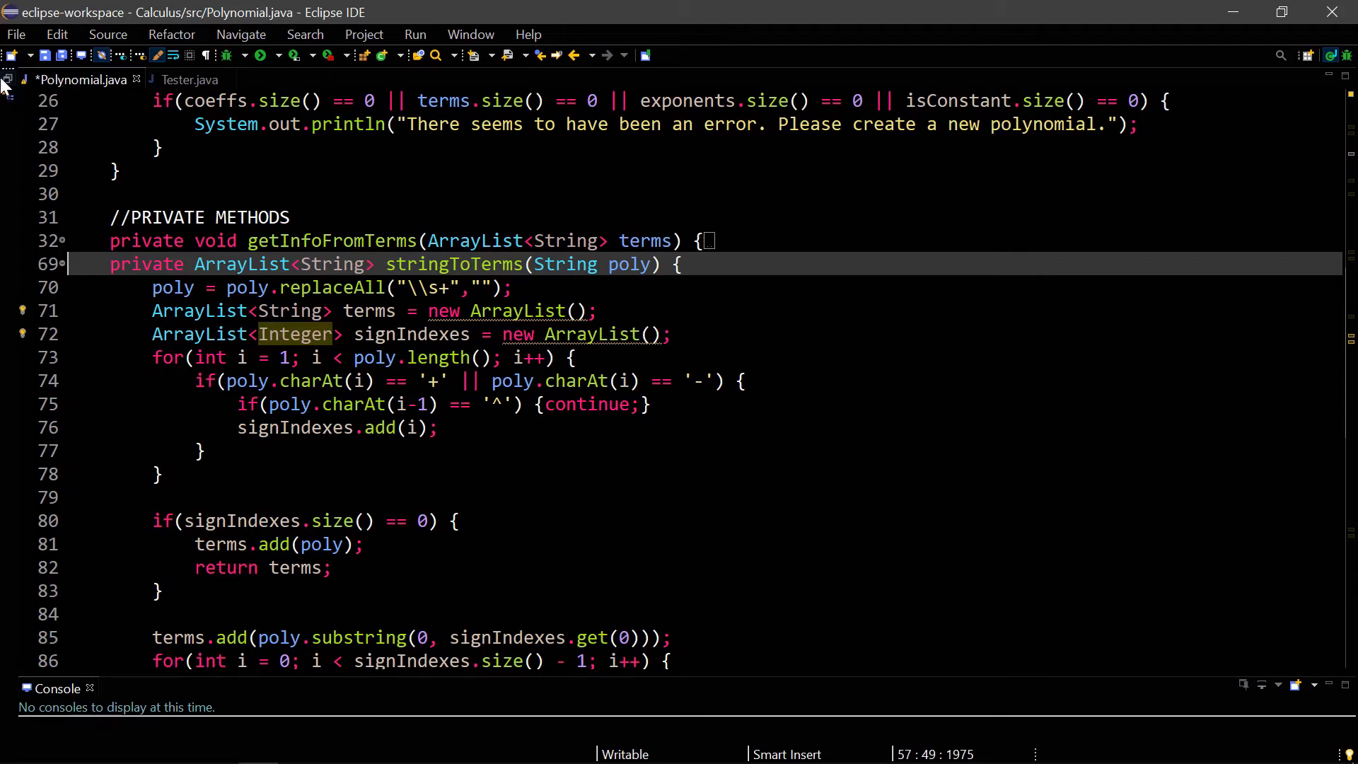
mouse_move(7, 576)
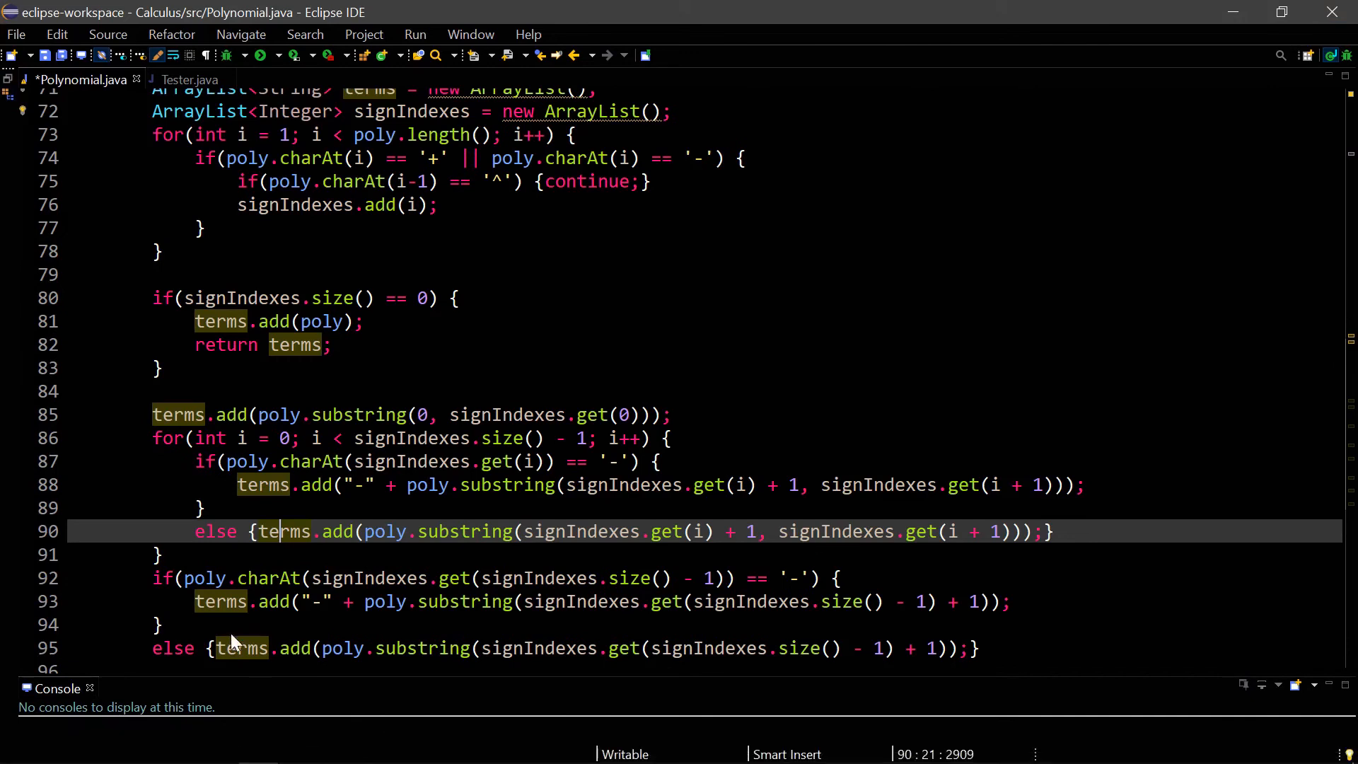
scroll(down, 3)
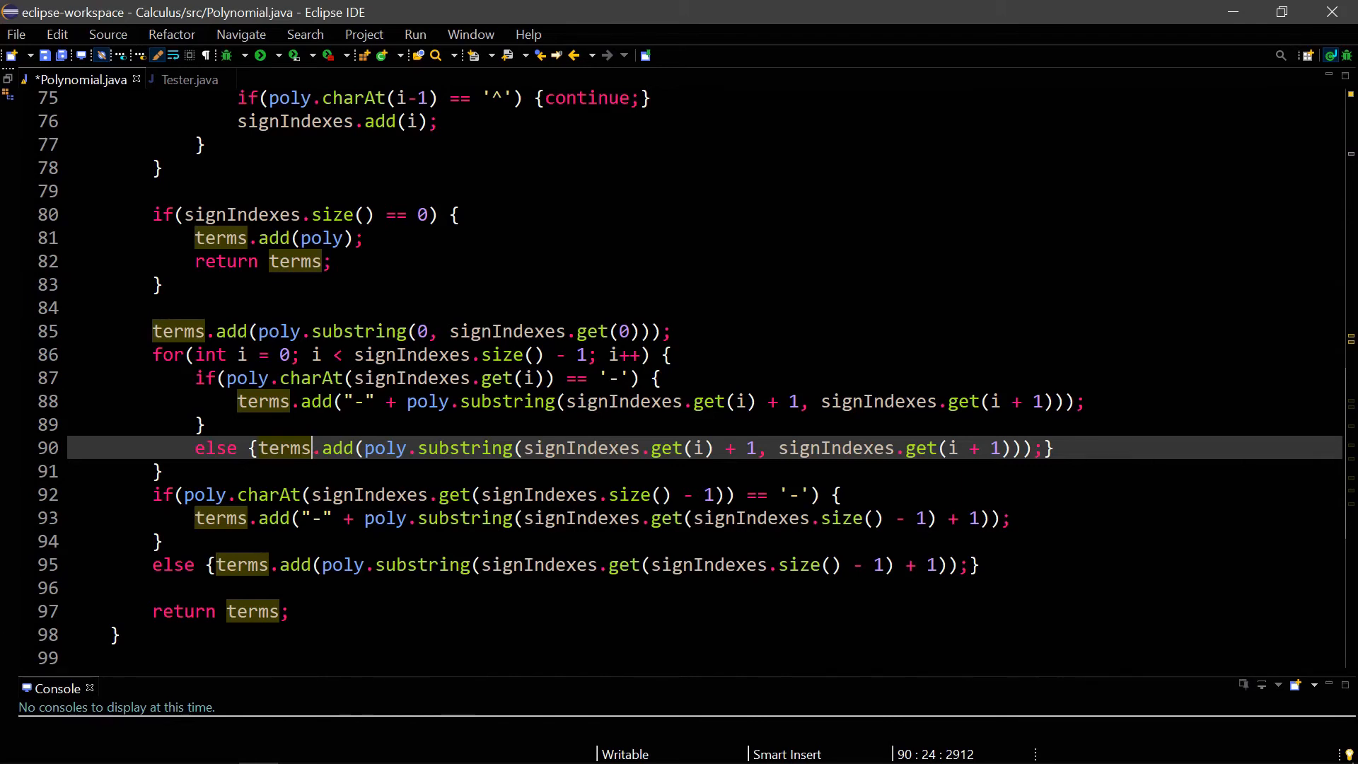
scroll(down, 3)
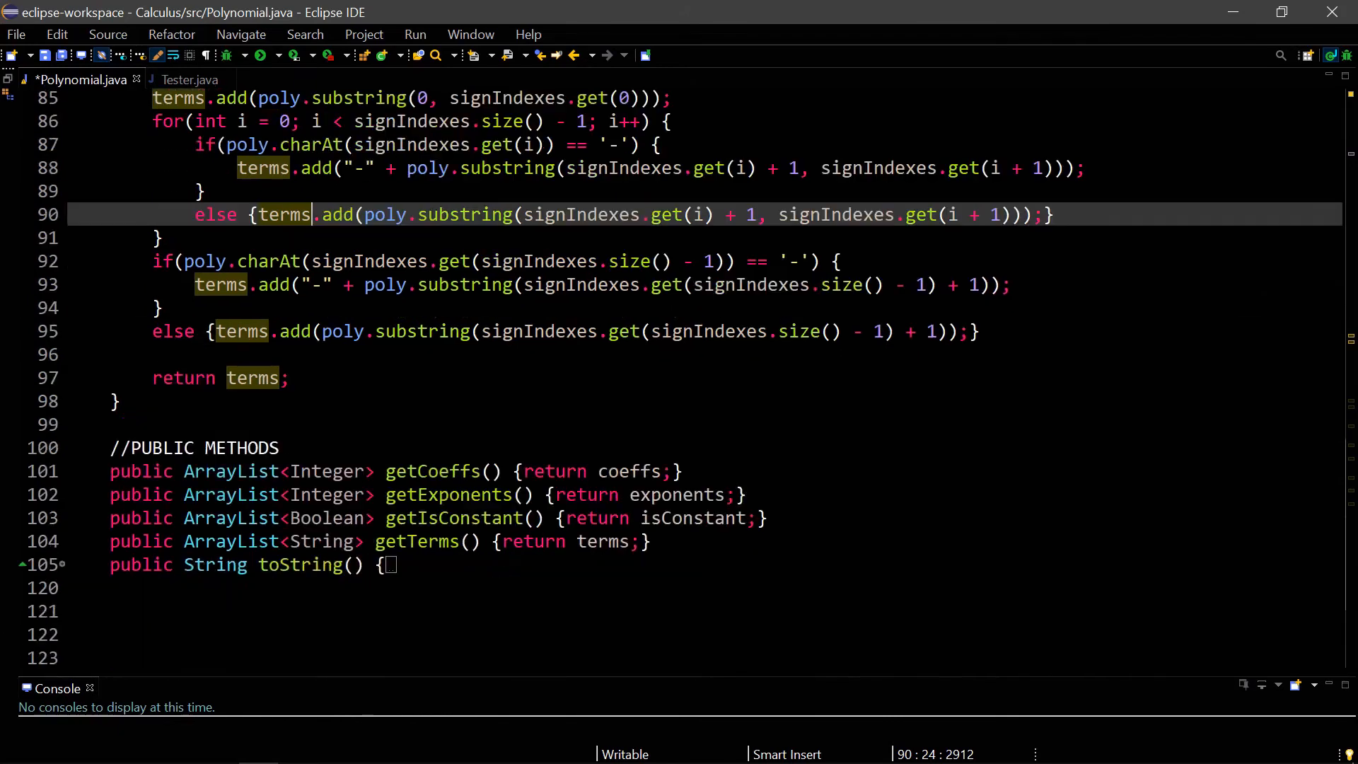
scroll(up, 3)
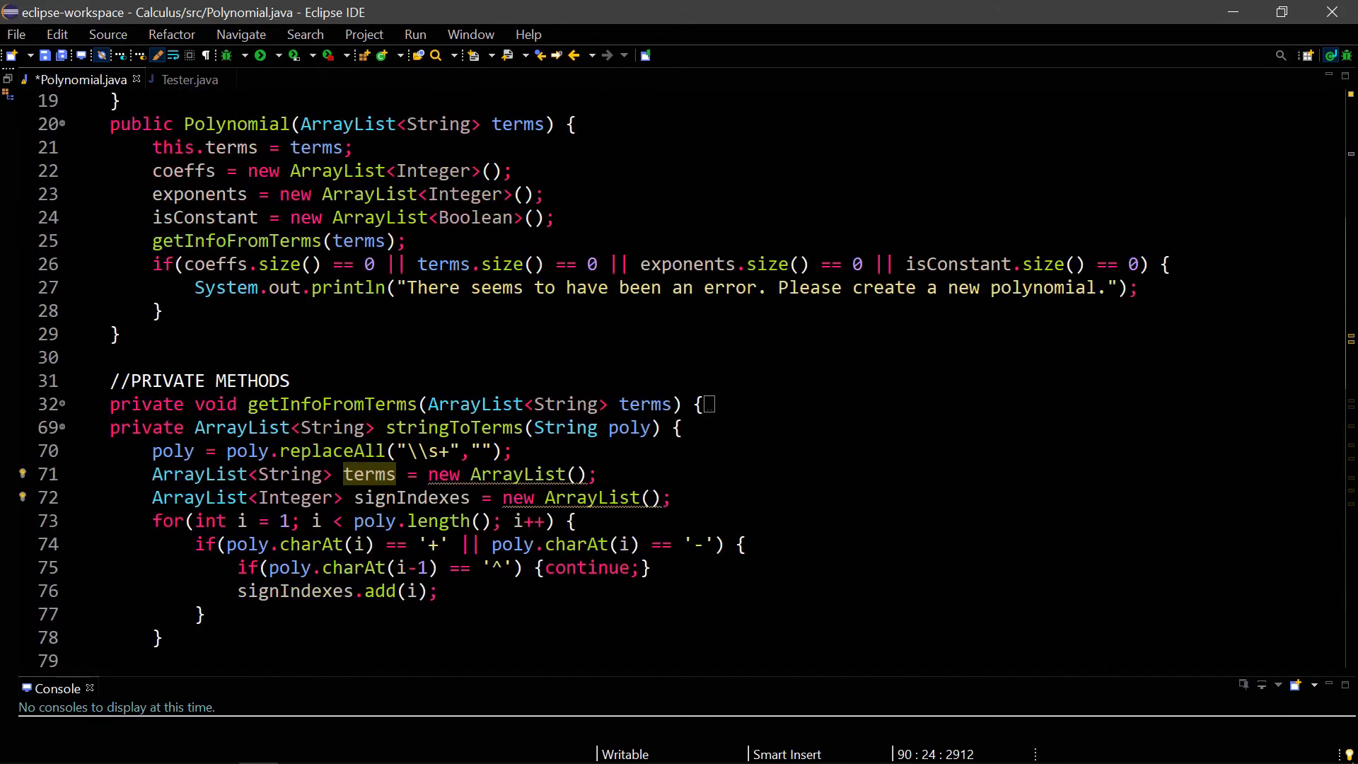
Step: Fold stringToTerms back and scroll to the getters and toString method
click(60, 428)
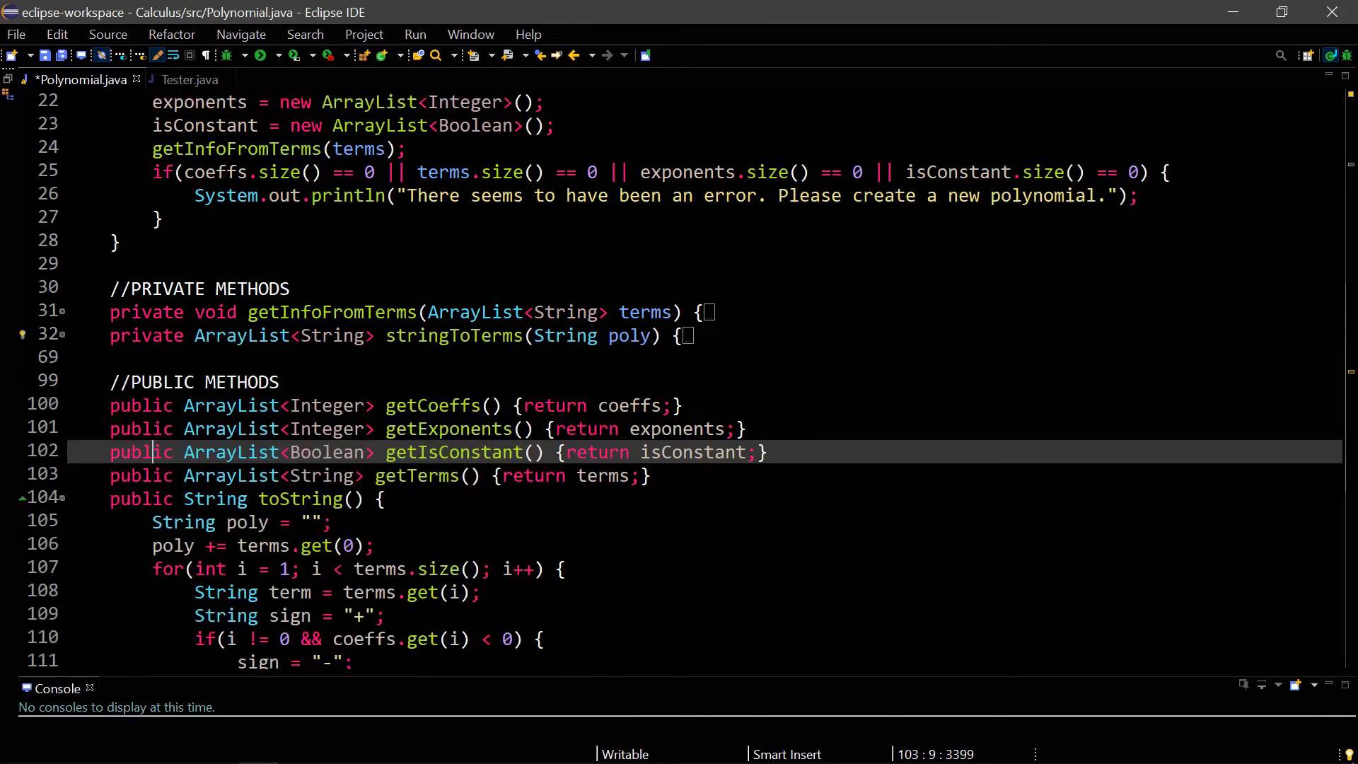
scroll(down, 3)
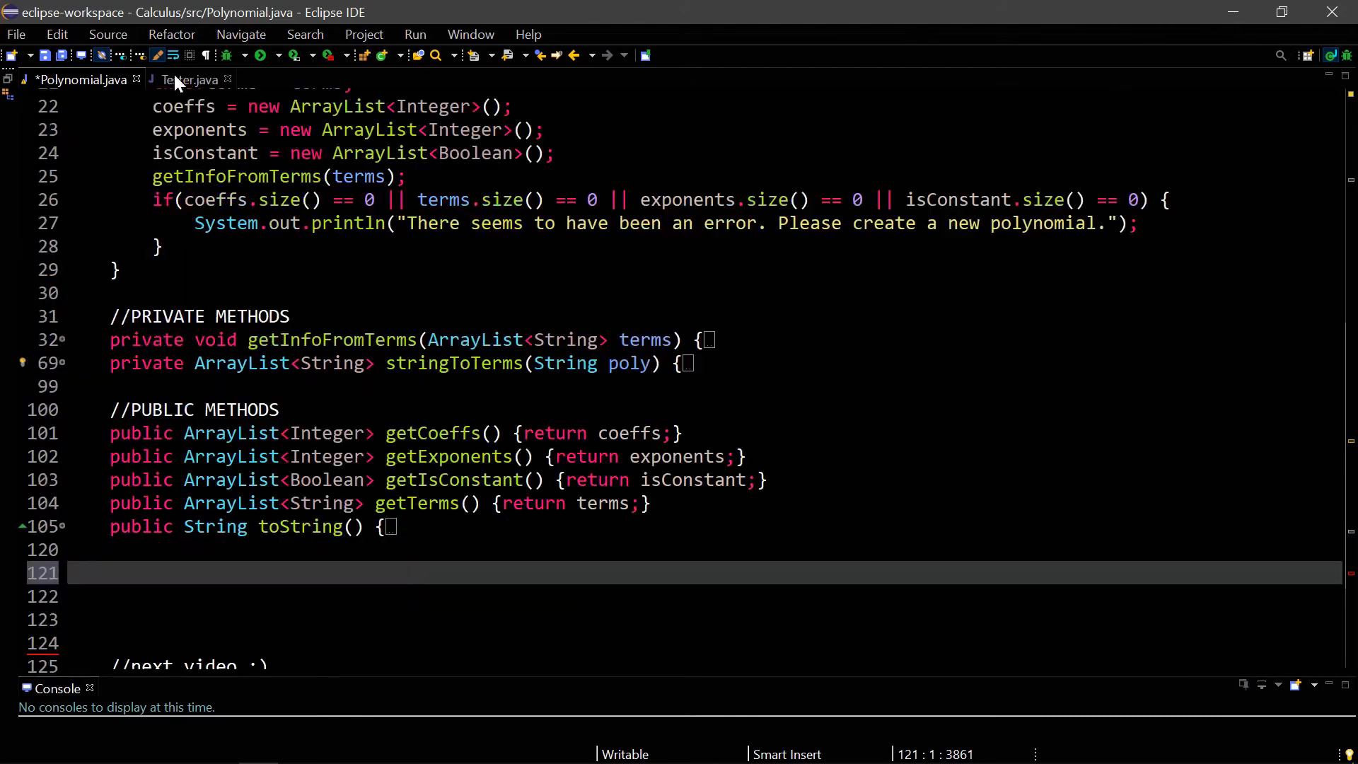
Step: Switch to the Tester.java tab showing main with the seven sample polynomials
click(188, 80)
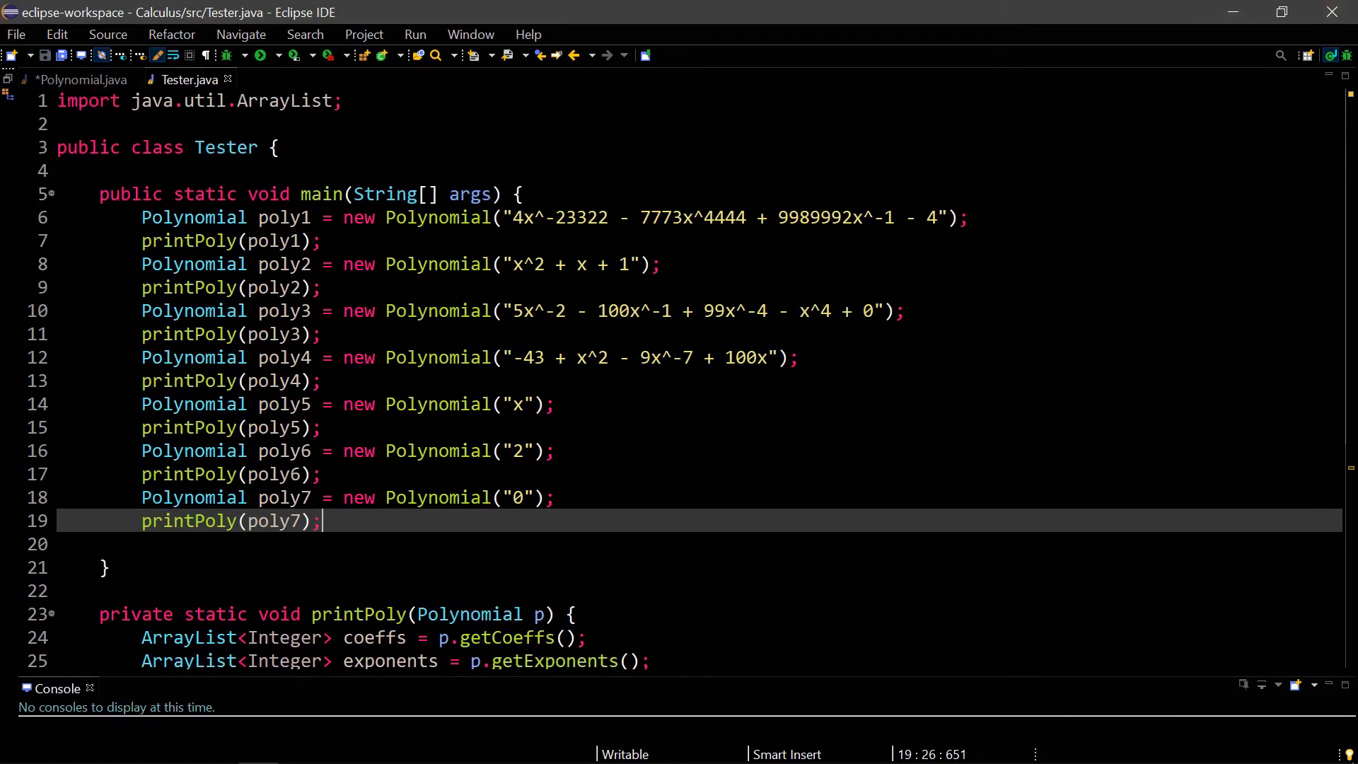
mouse_move(4, 519)
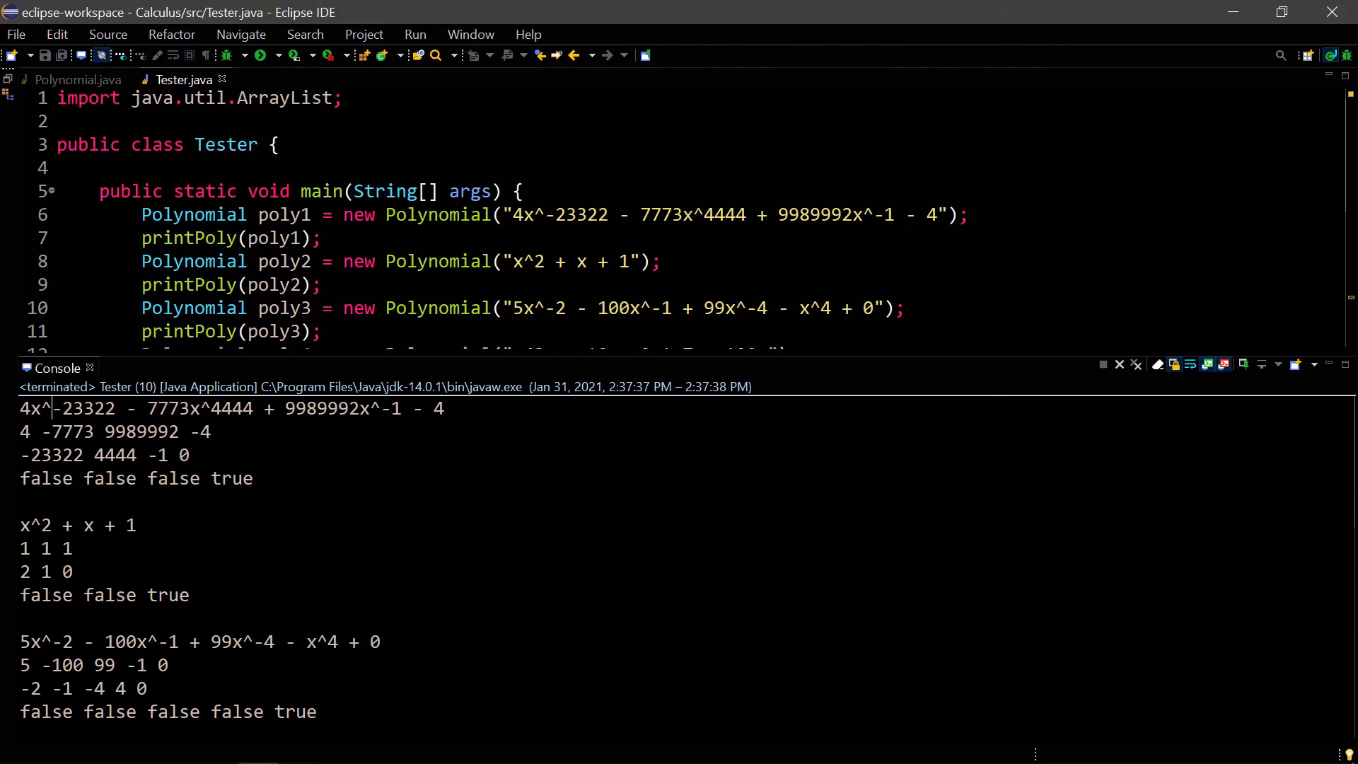
mouse_move(689, 380)
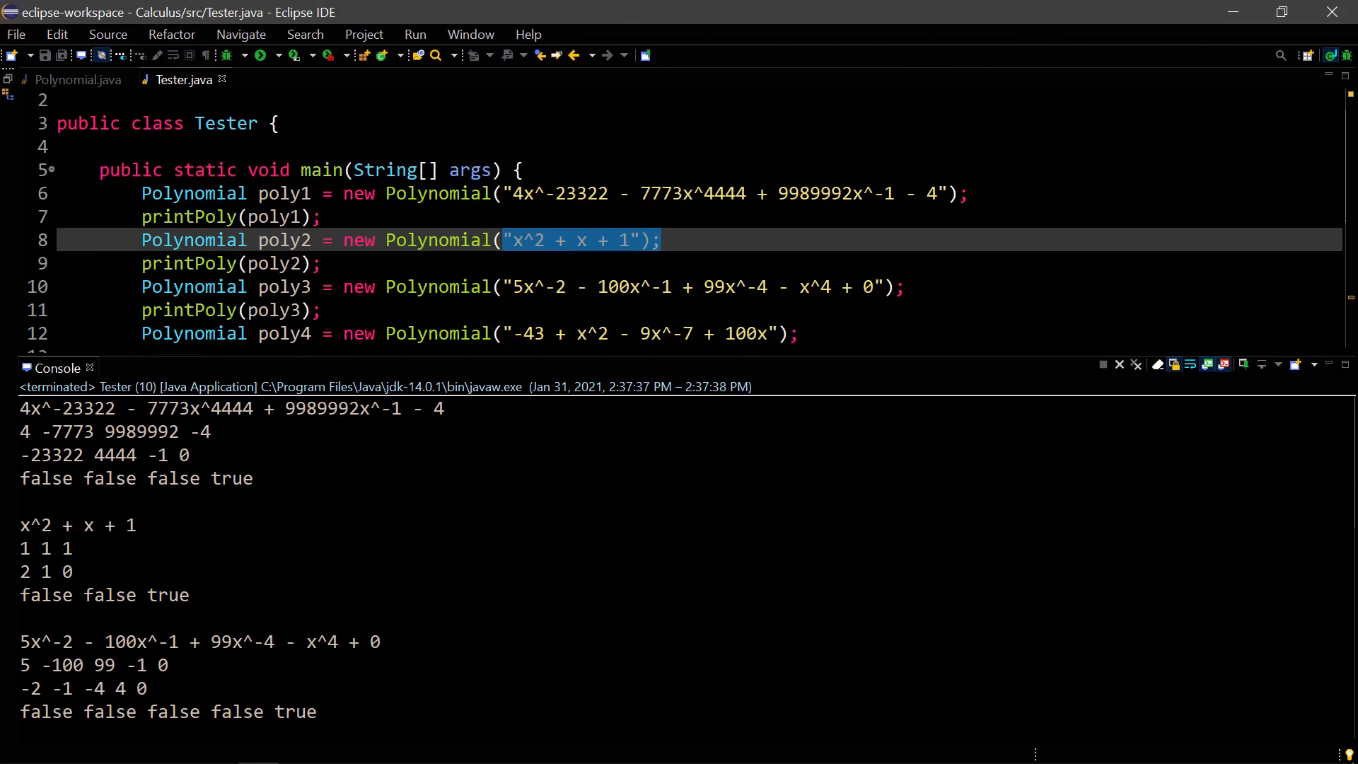
mouse_move(94, 747)
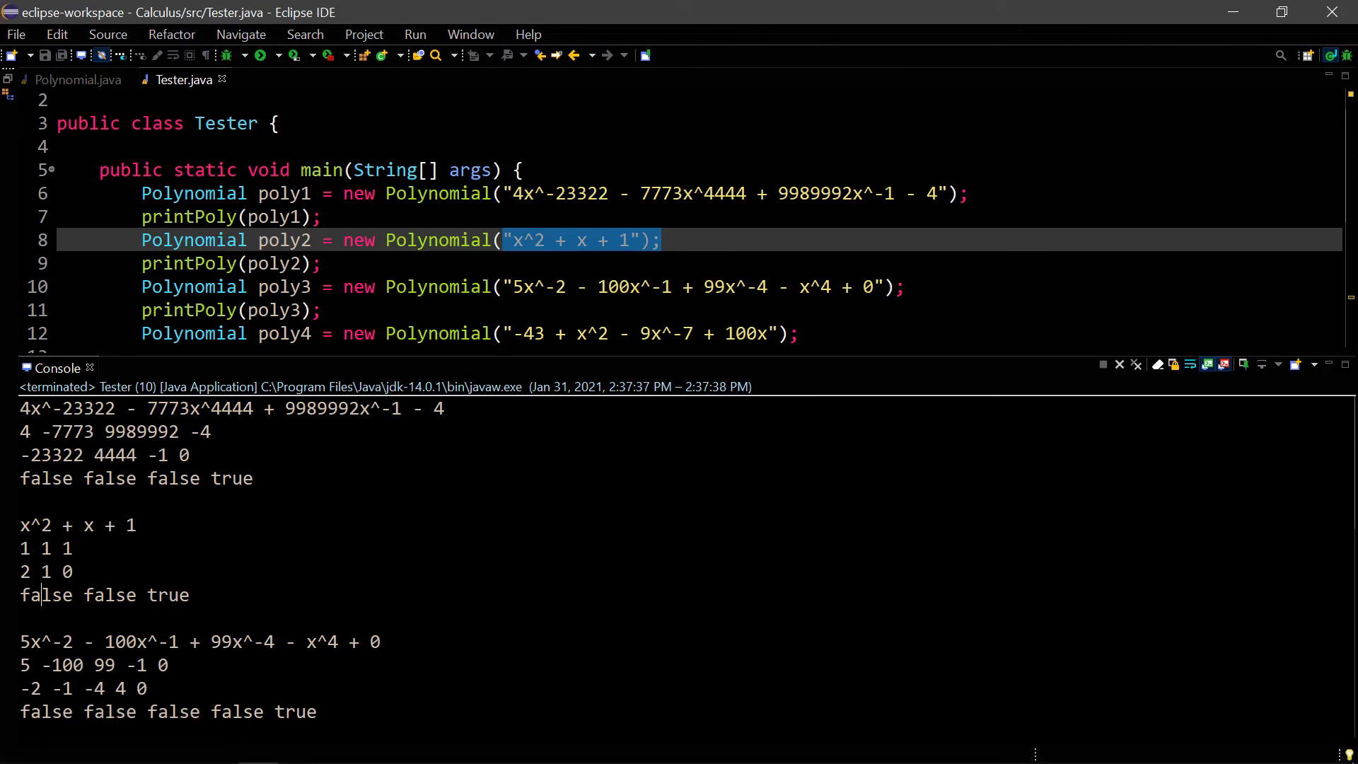
Step: Scroll the Console through the poly4–poly7 results, highlighting the fourth polynomial's coefficients
scroll(down, 3)
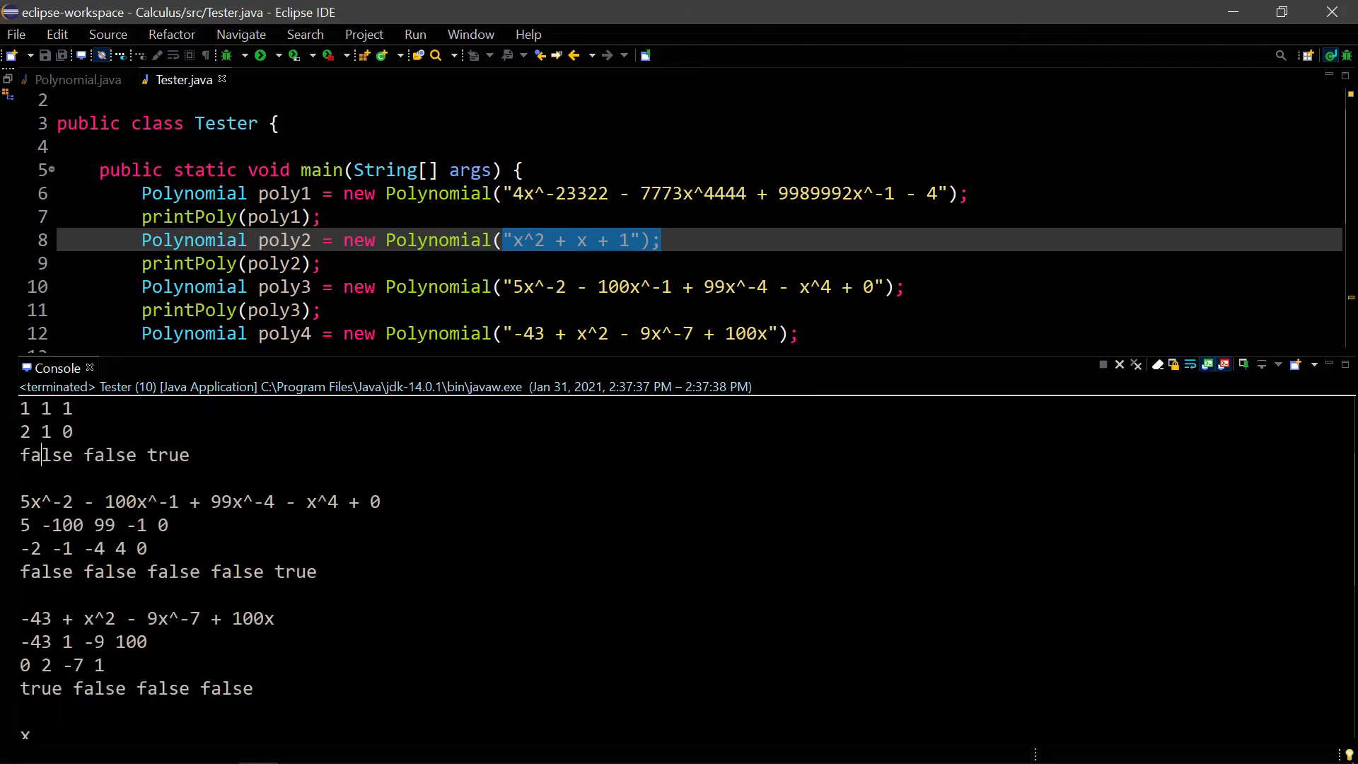
scroll(down, 3)
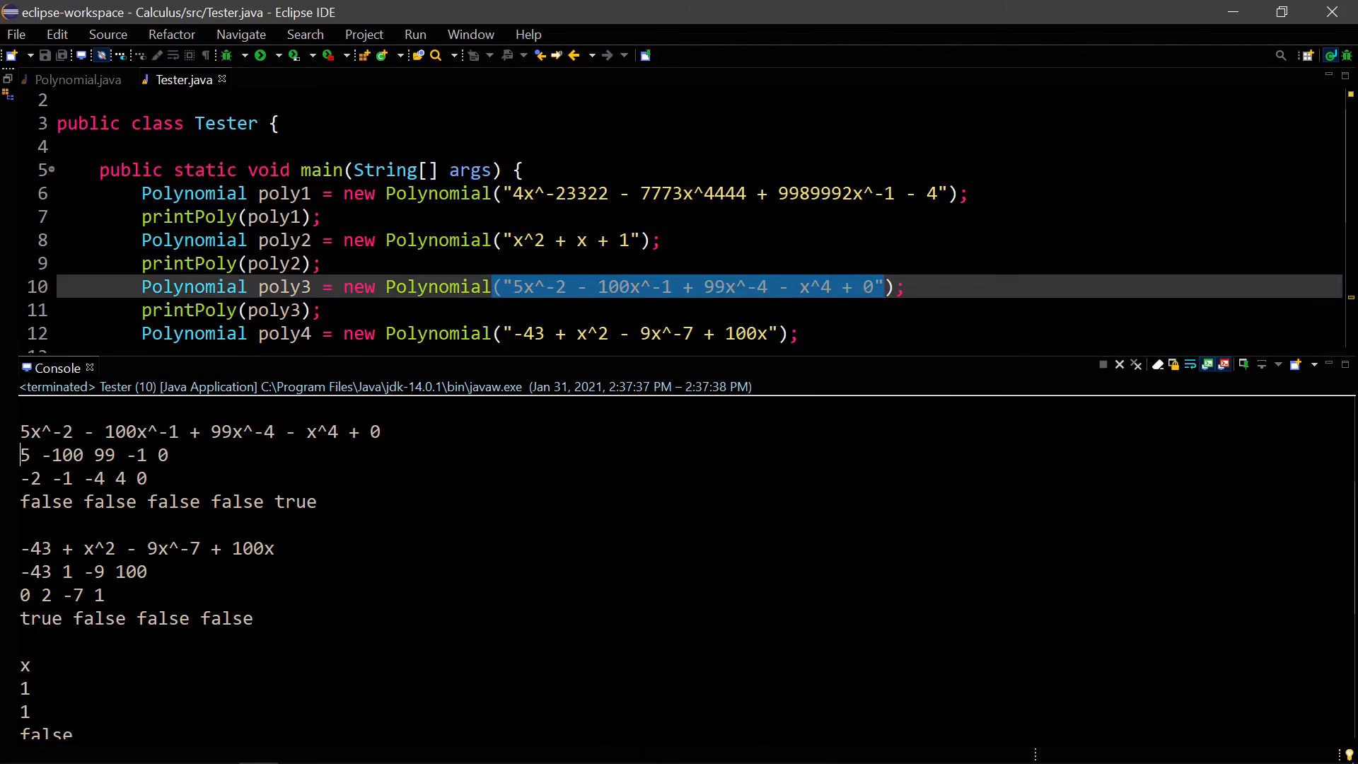
scroll(down, 3)
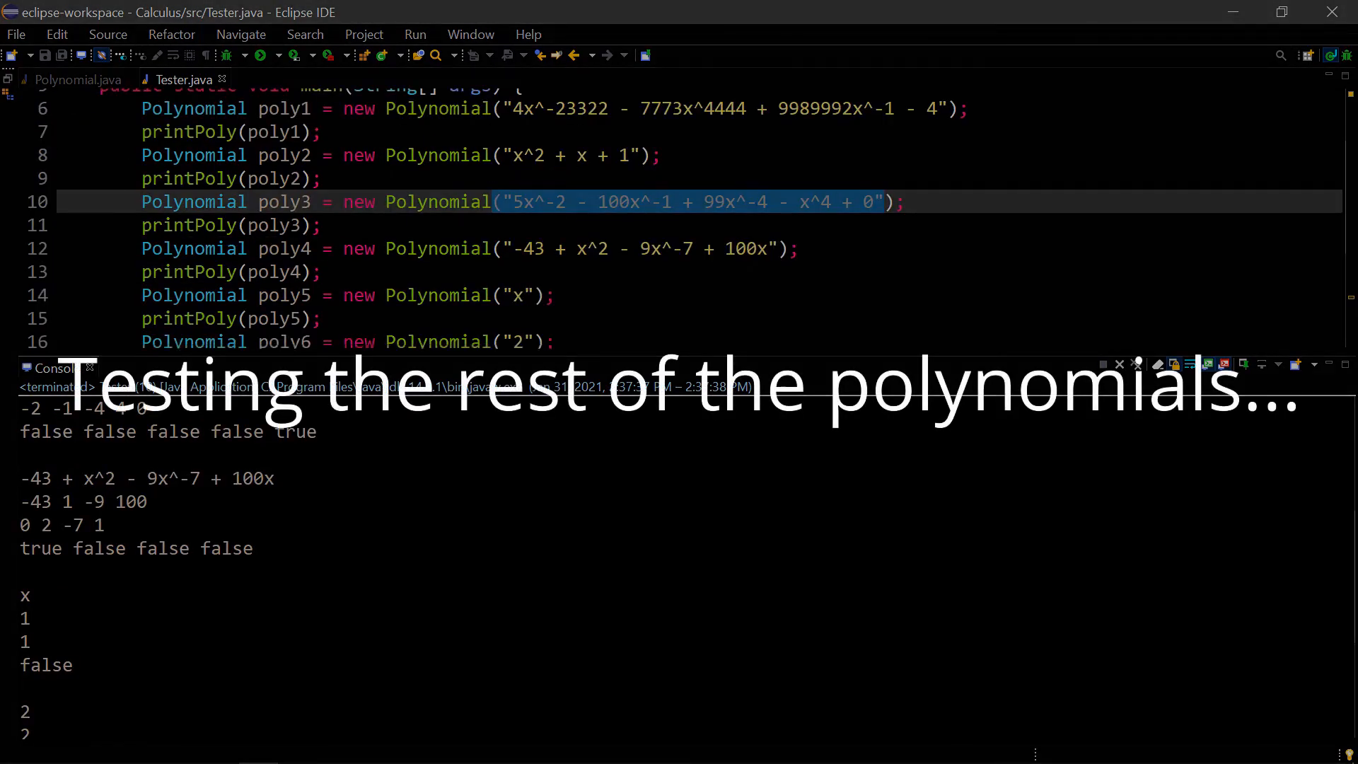
double_click(82, 501)
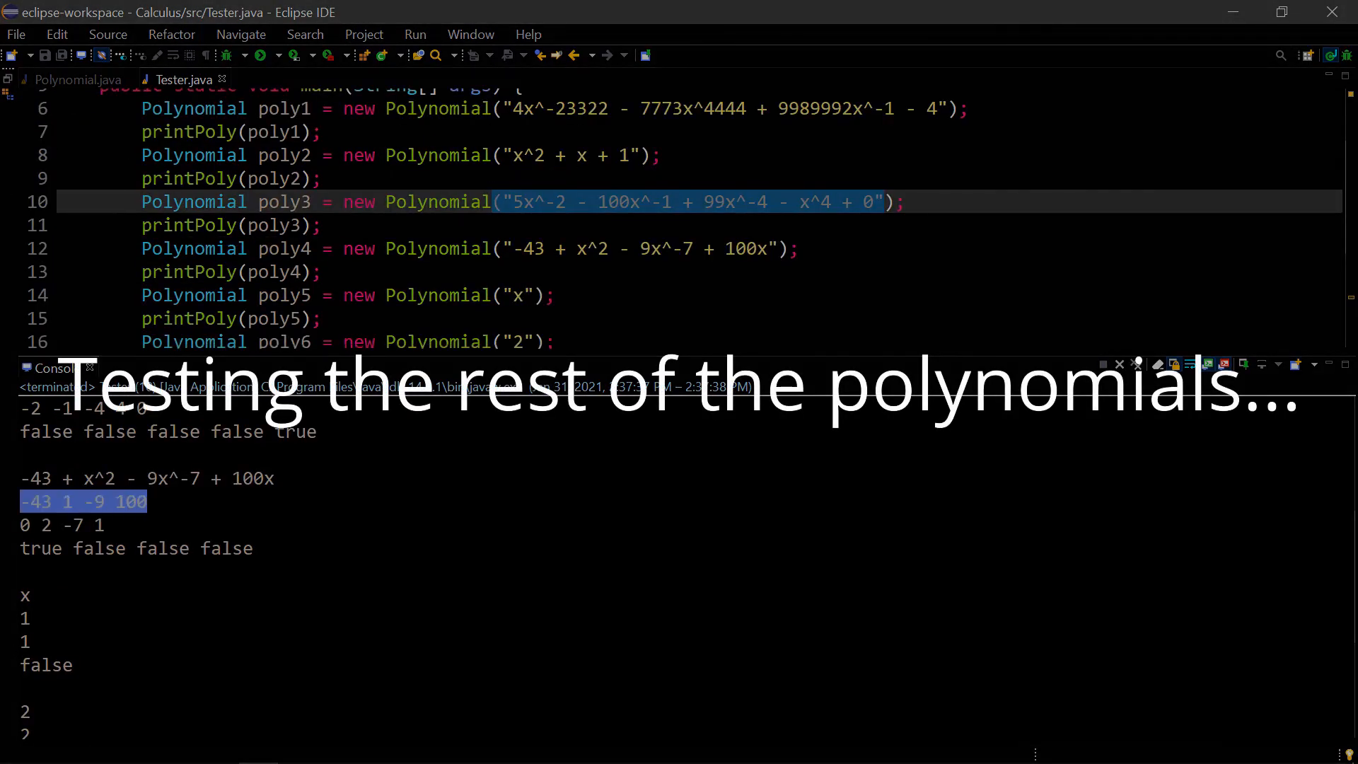
scroll(down, 3)
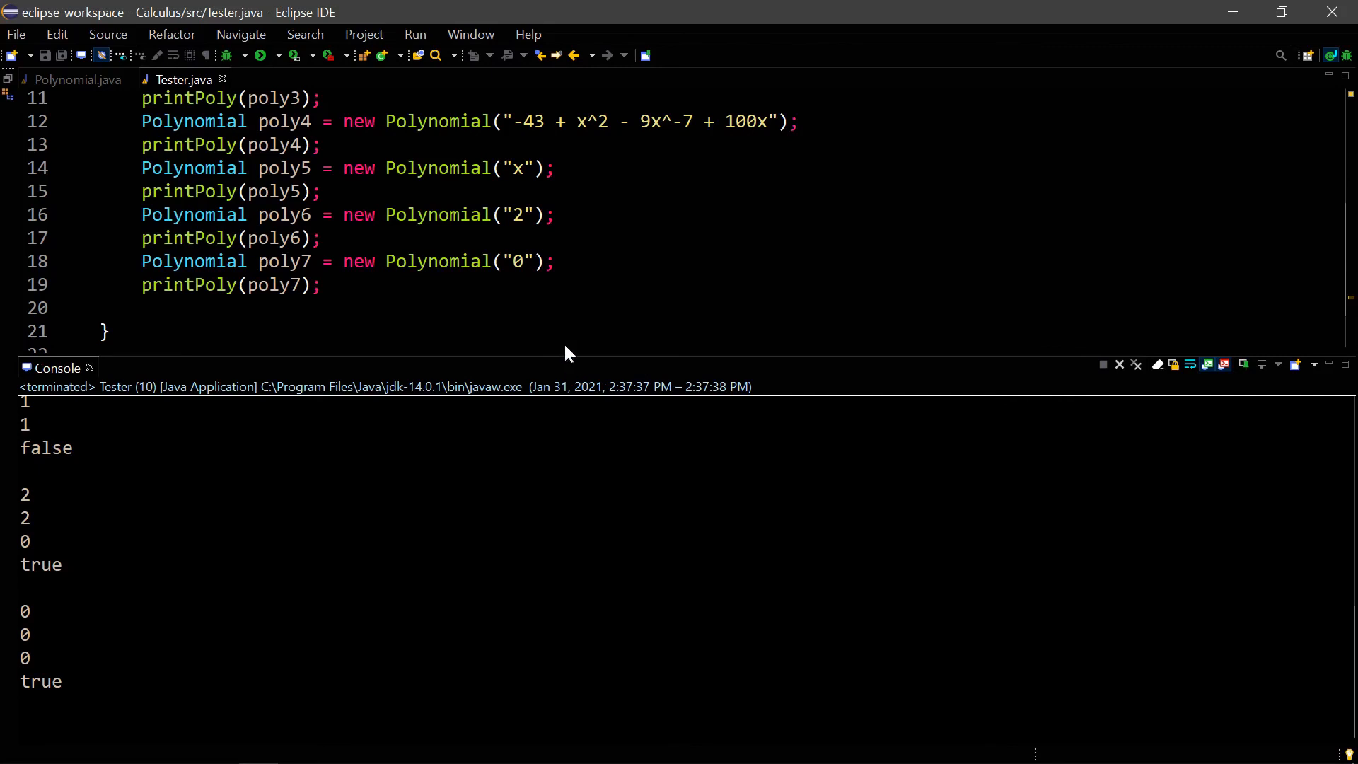
mouse_move(576, 365)
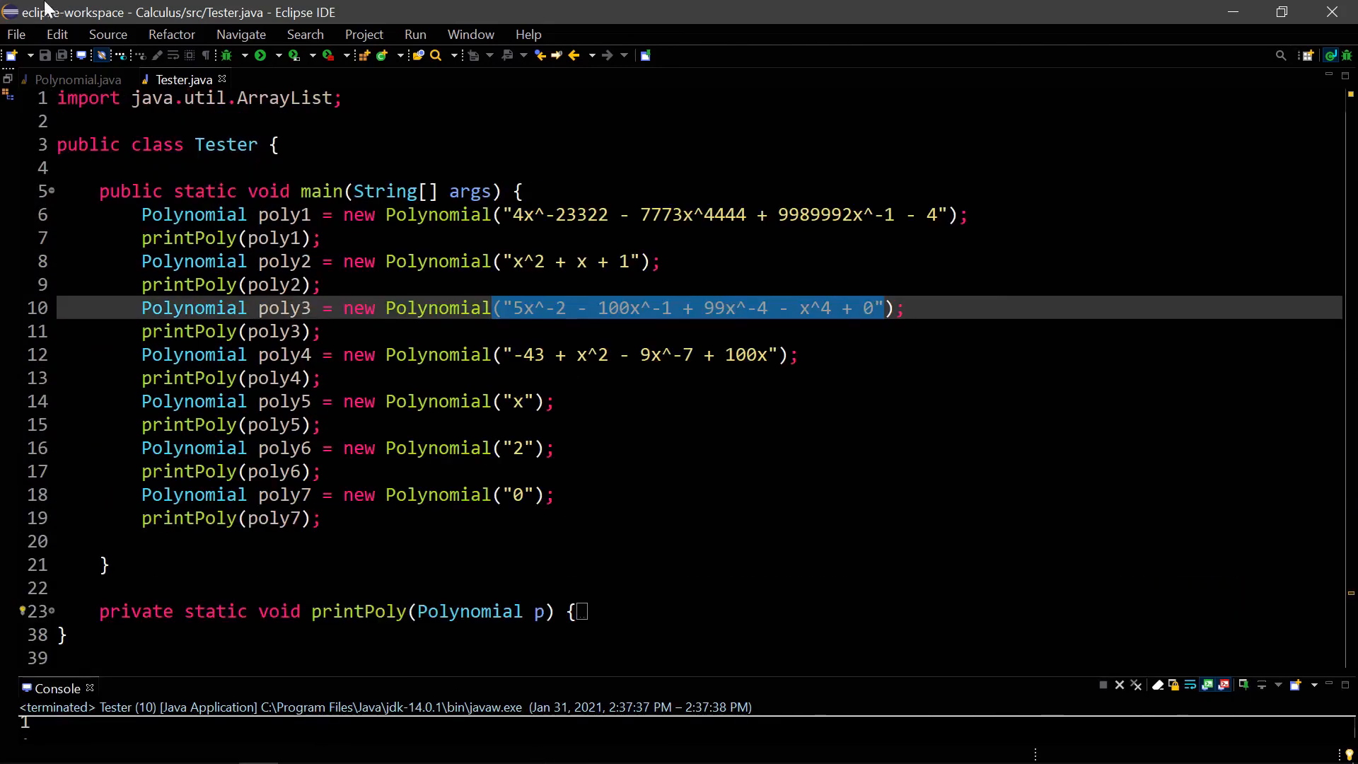
Step: Return to Polynomial.java and scroll to the '//next video' derivative and antiDerivative methods
click(76, 80)
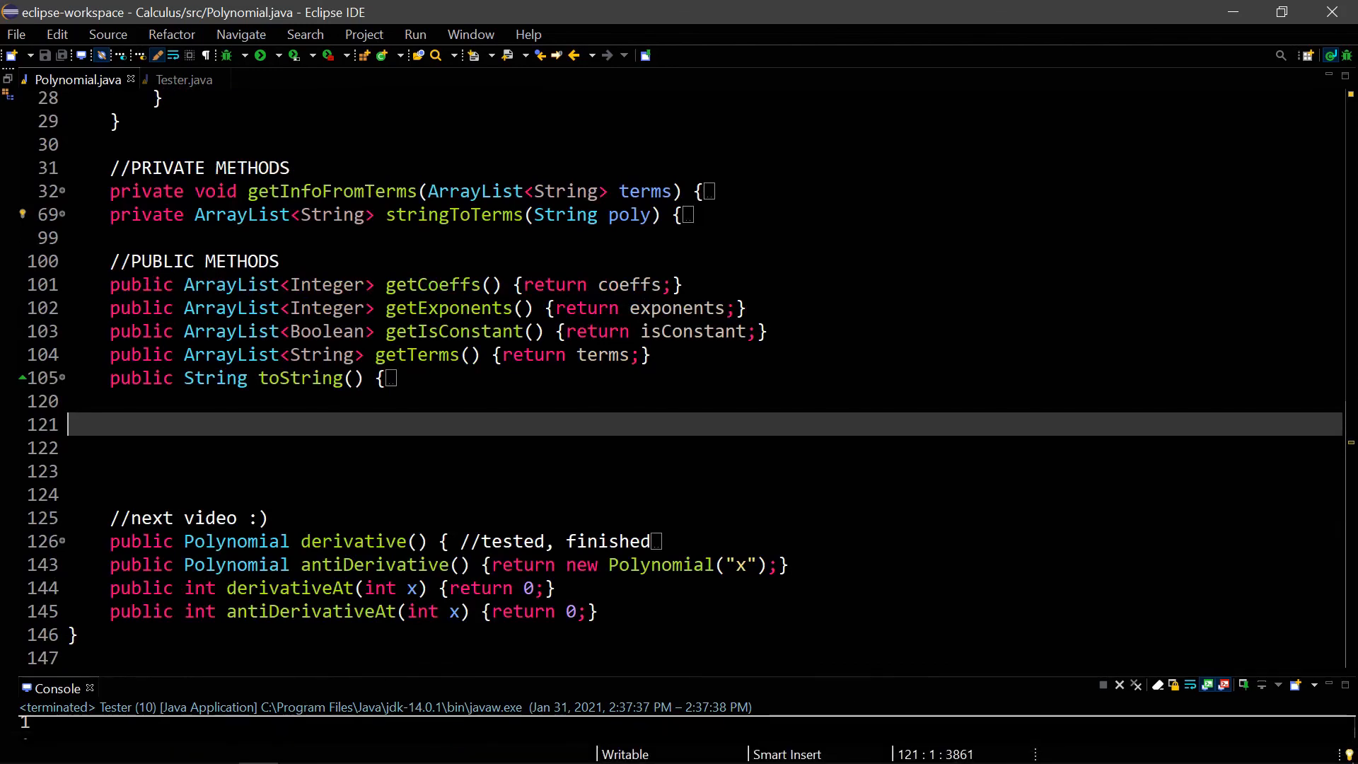
scroll(up, 3)
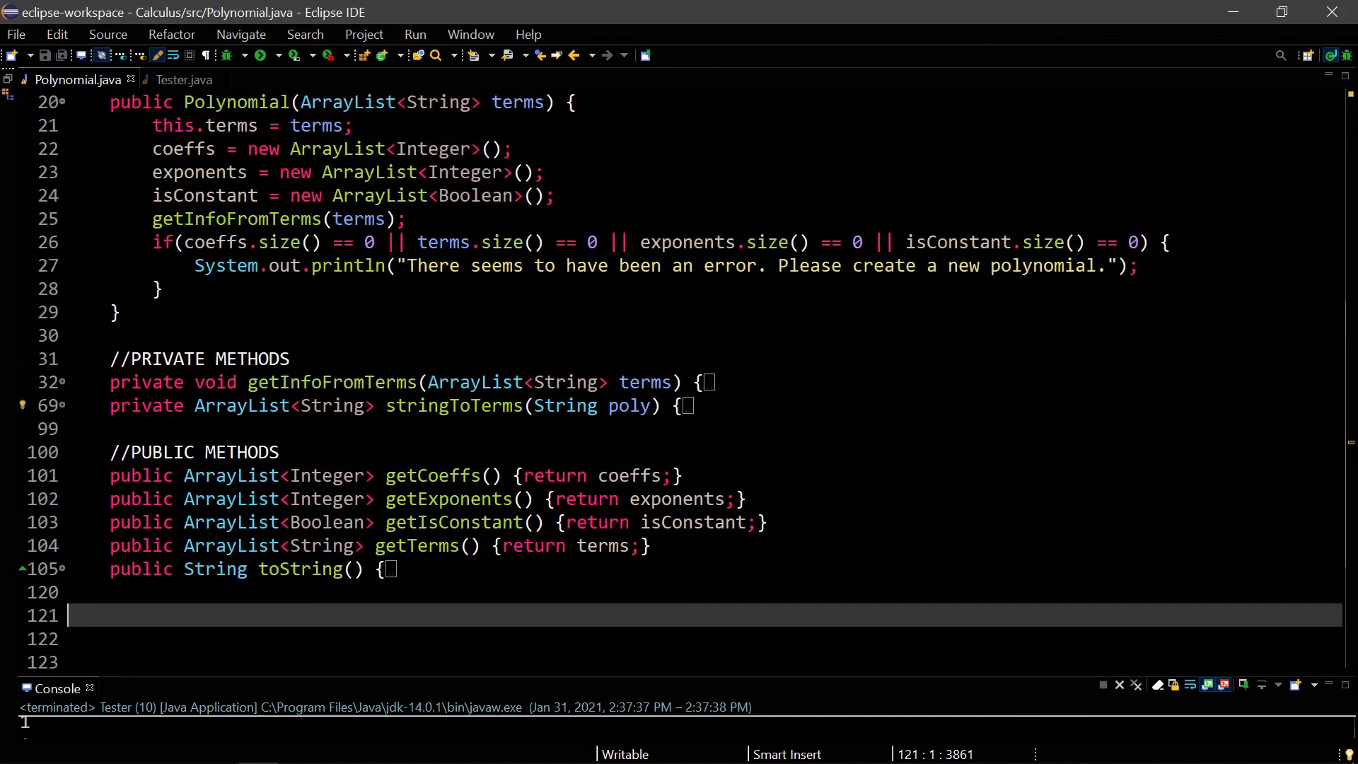
scroll(down, 3)
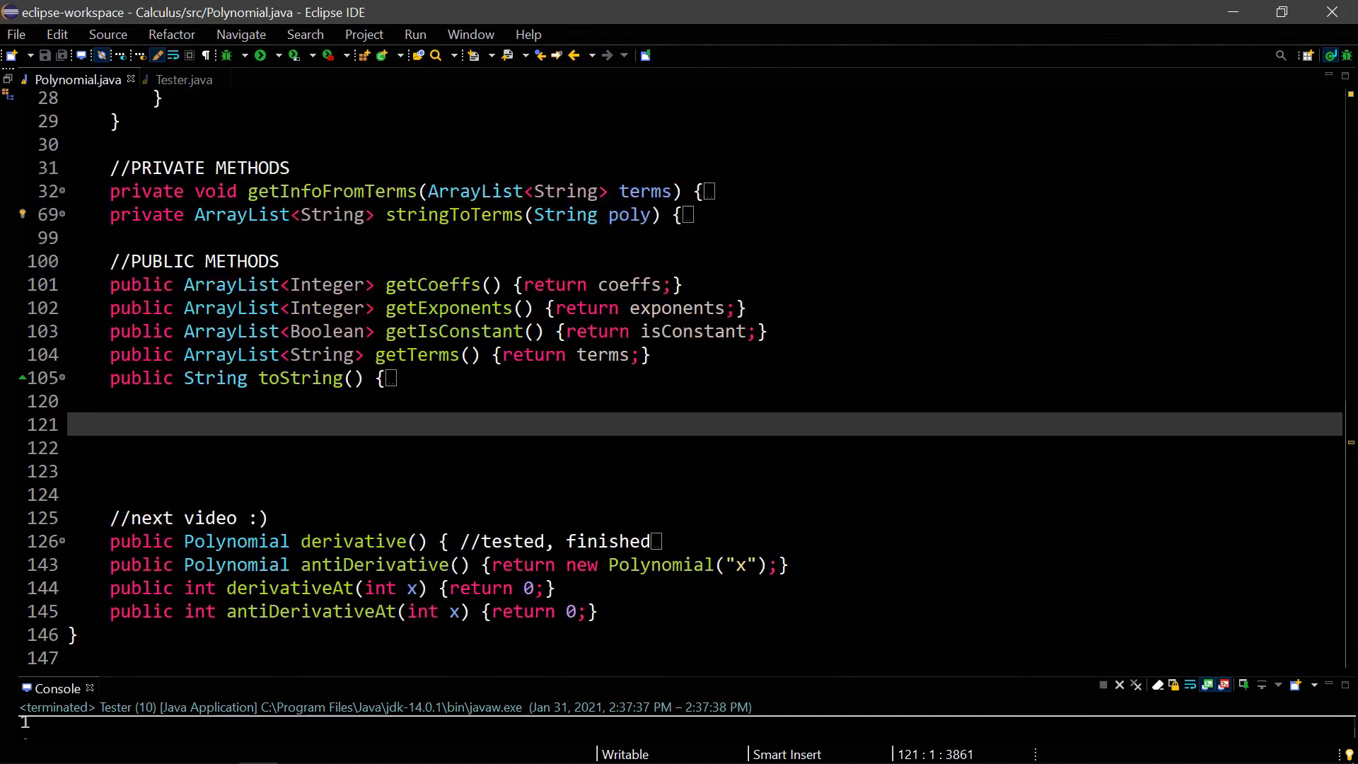